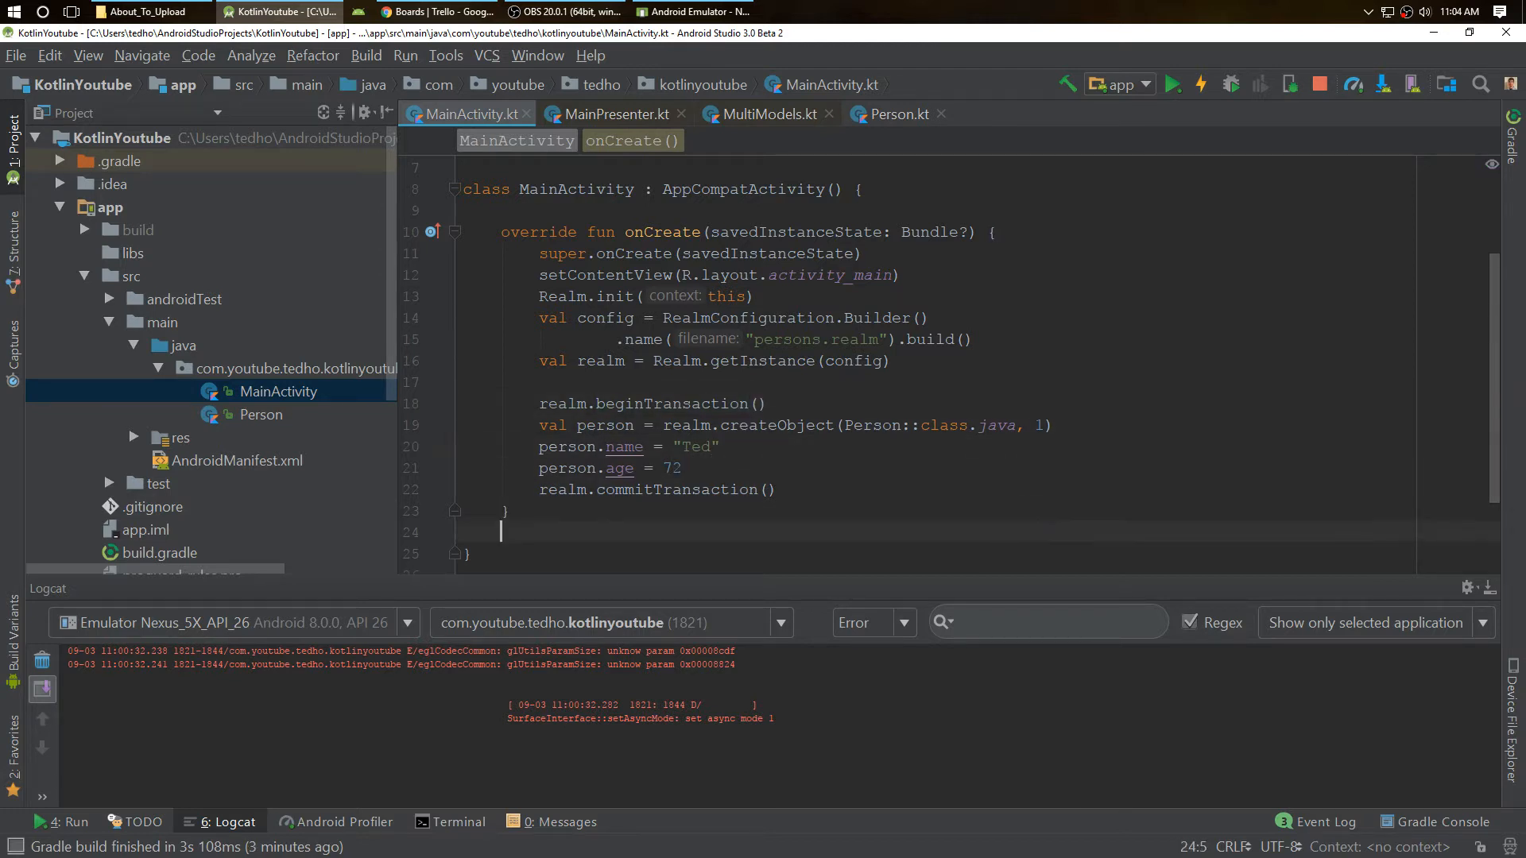
Write realm.where(Person::class.java).findAll() and assign it to val allPersons below commitTransaction.
text(realm.)
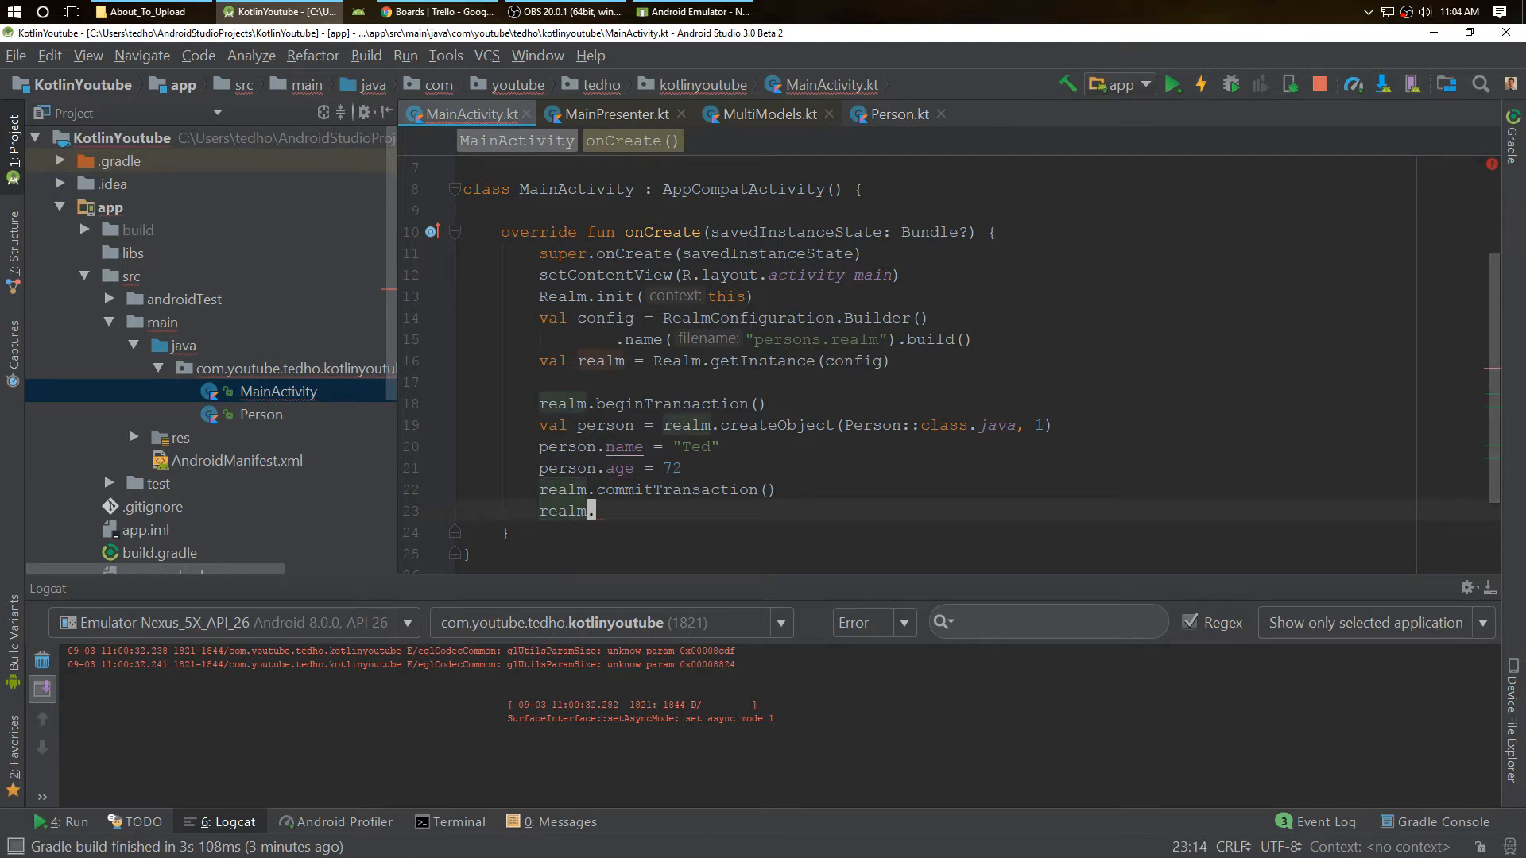
text(where)
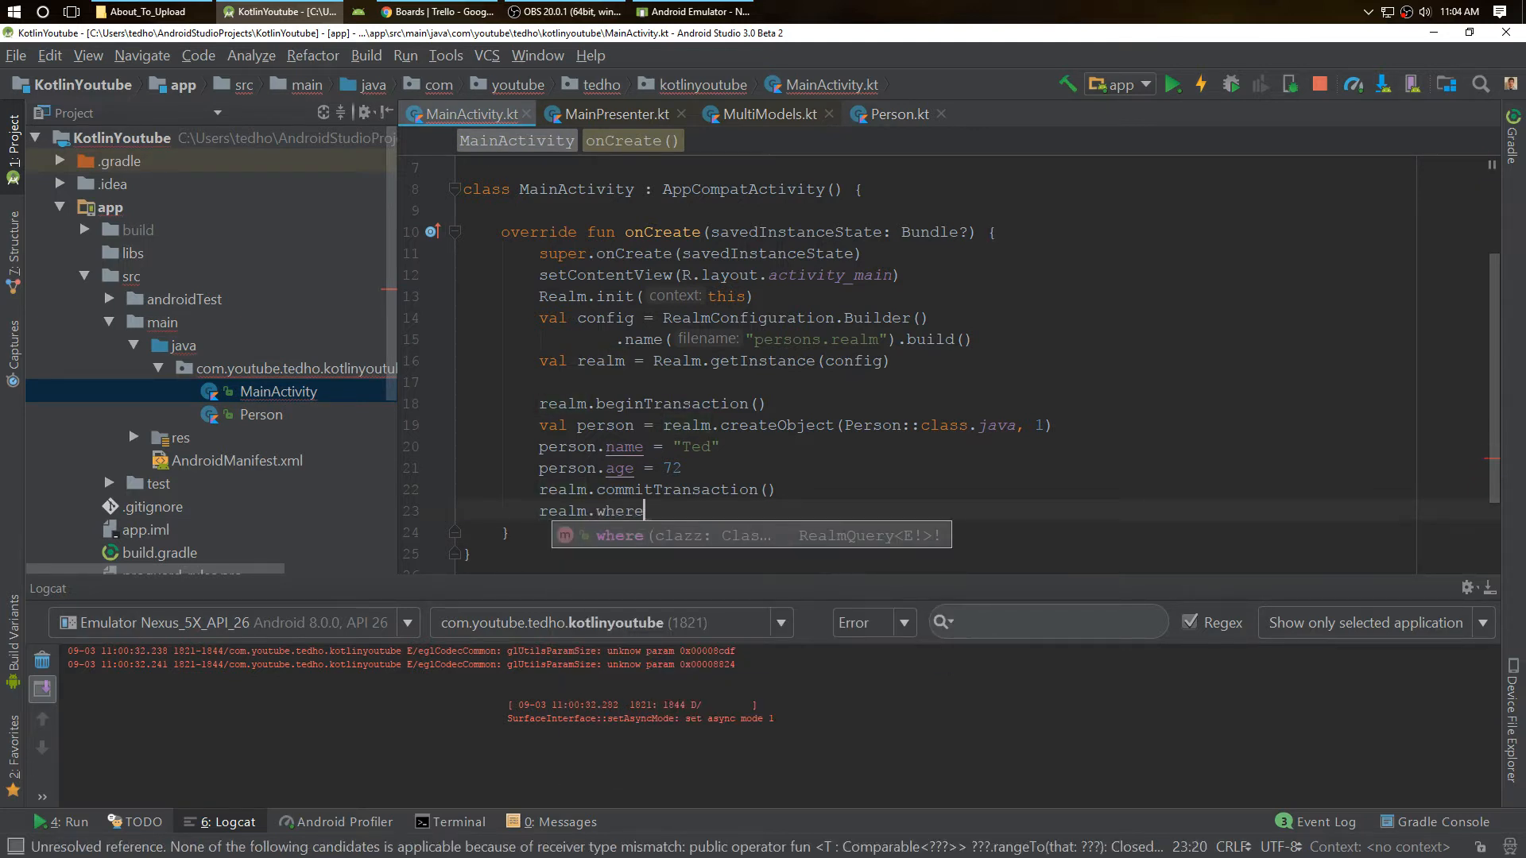
text(())
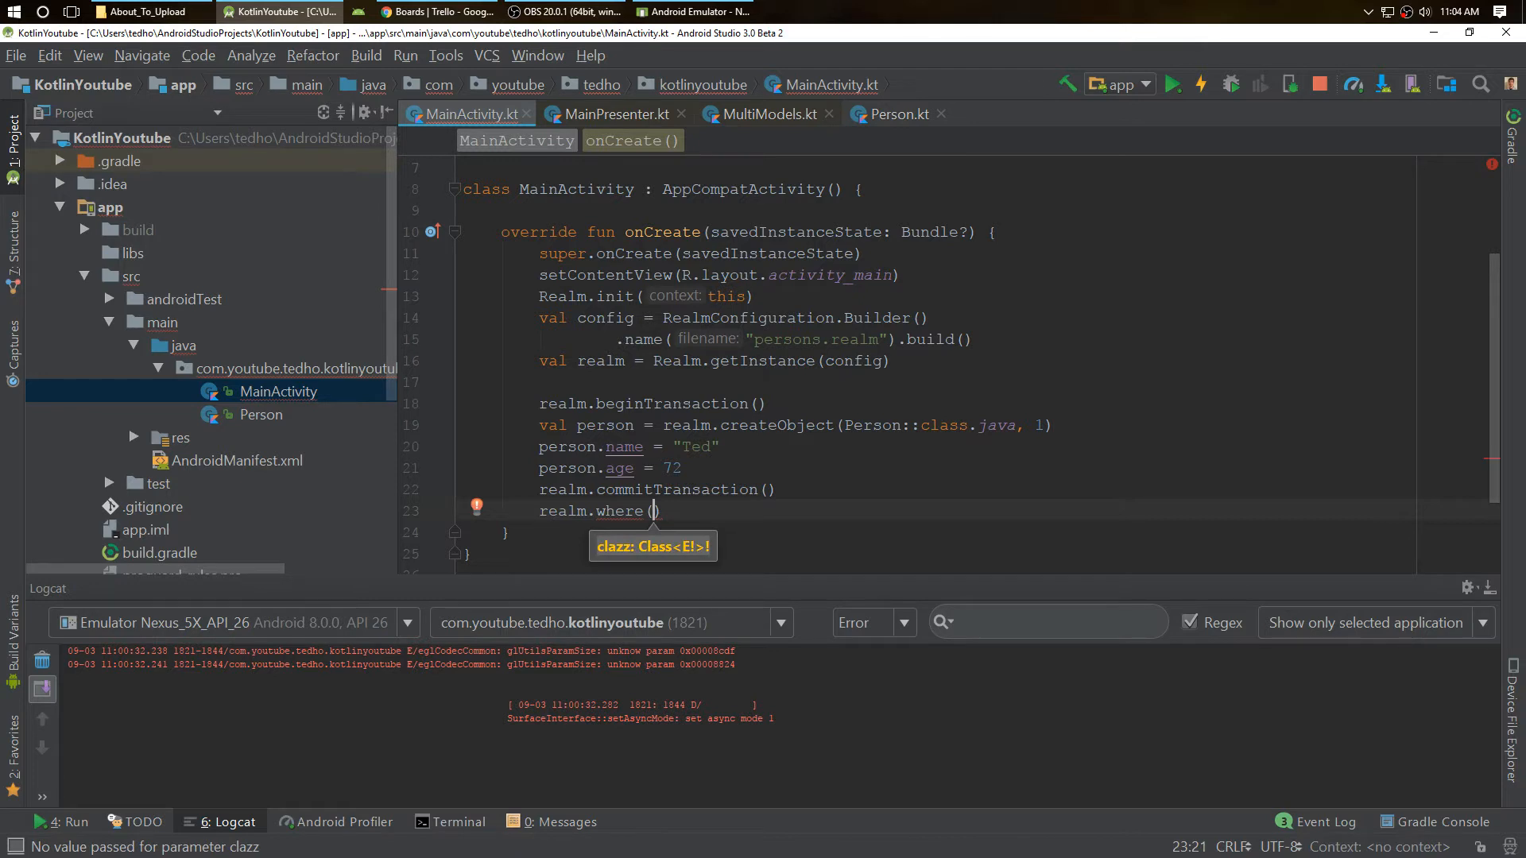
text(Person::class.java)
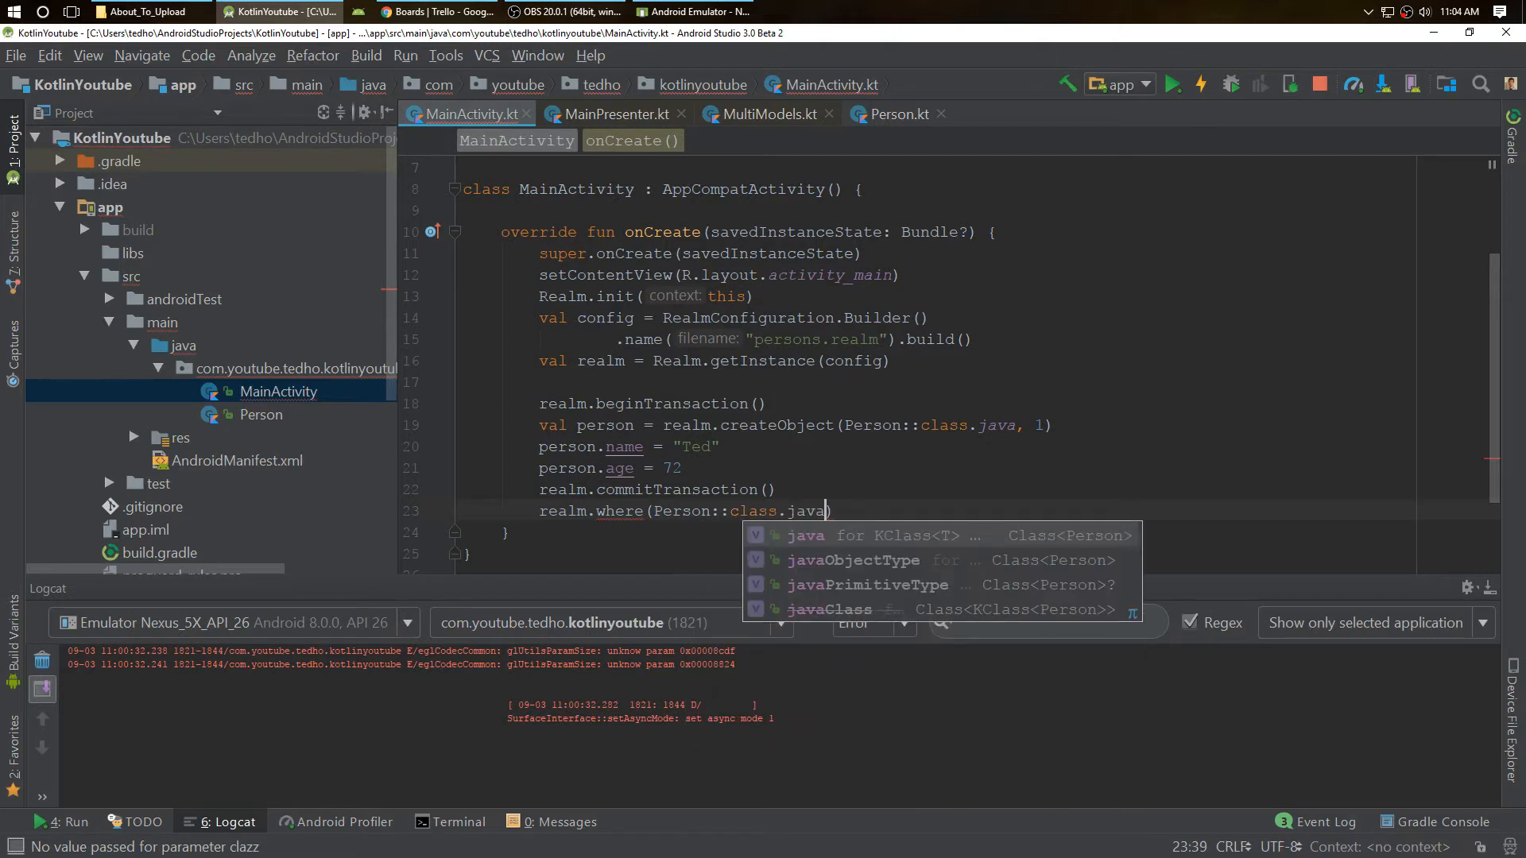
text(.findAll()
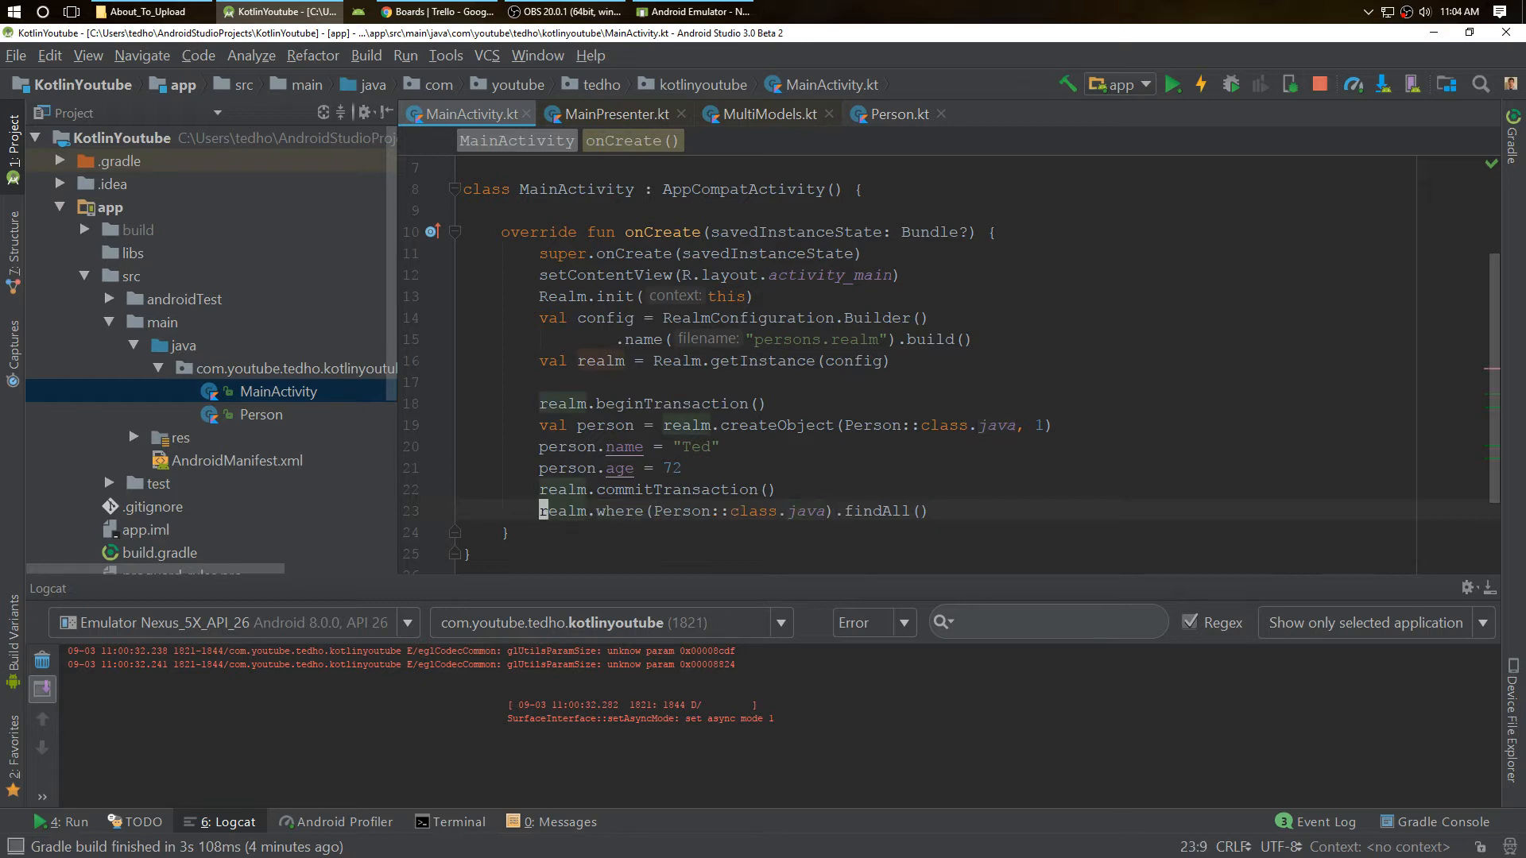
text(val alPersons =)
text(allPersons.for)
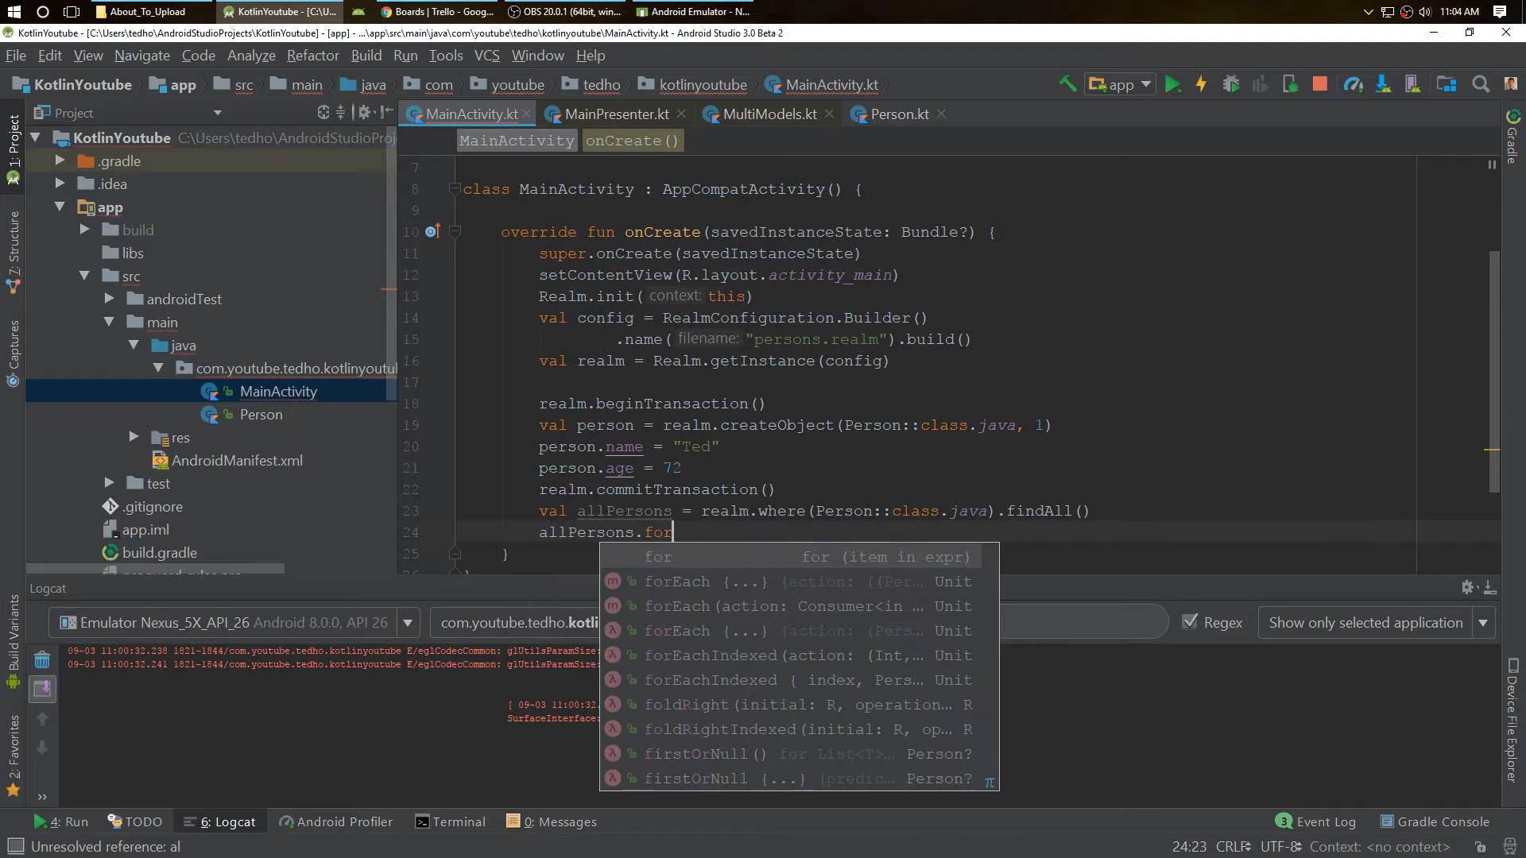
Start an allPersons.forEach { person -> println(...) } block.
click(677, 581)
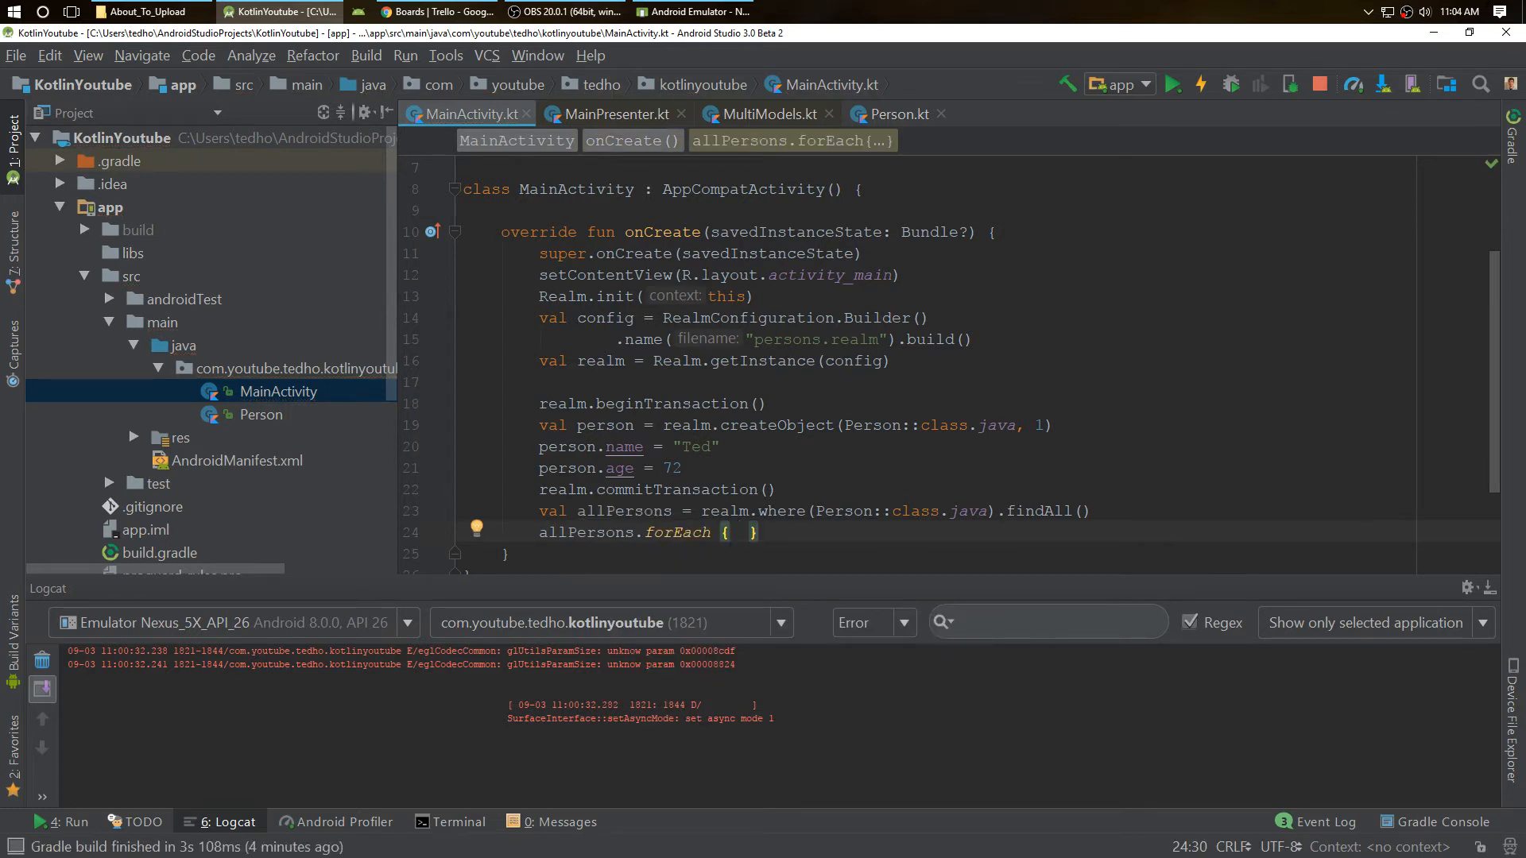
text(person)
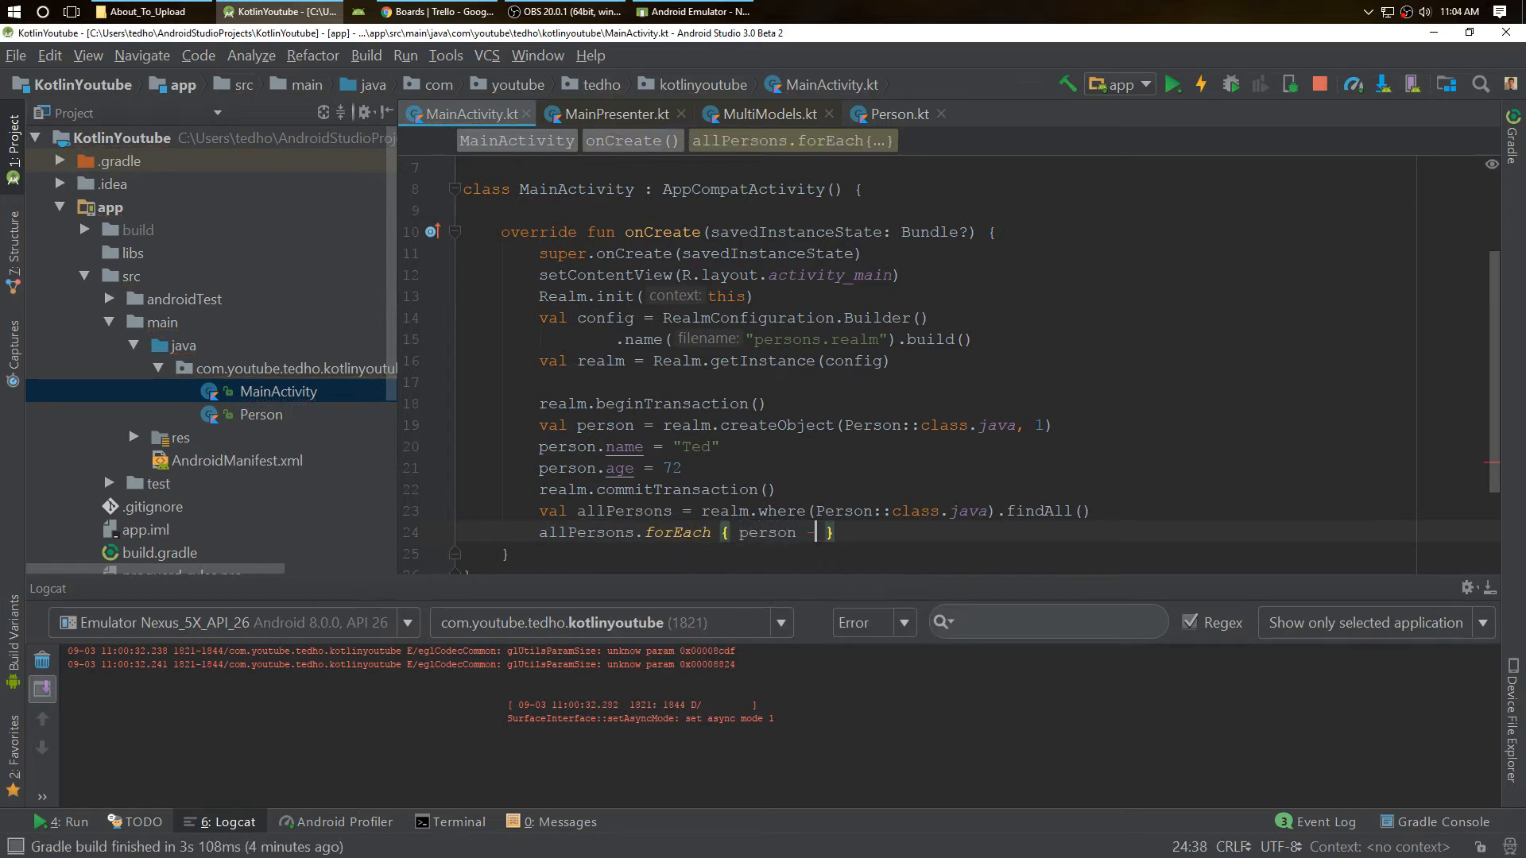
text(->)
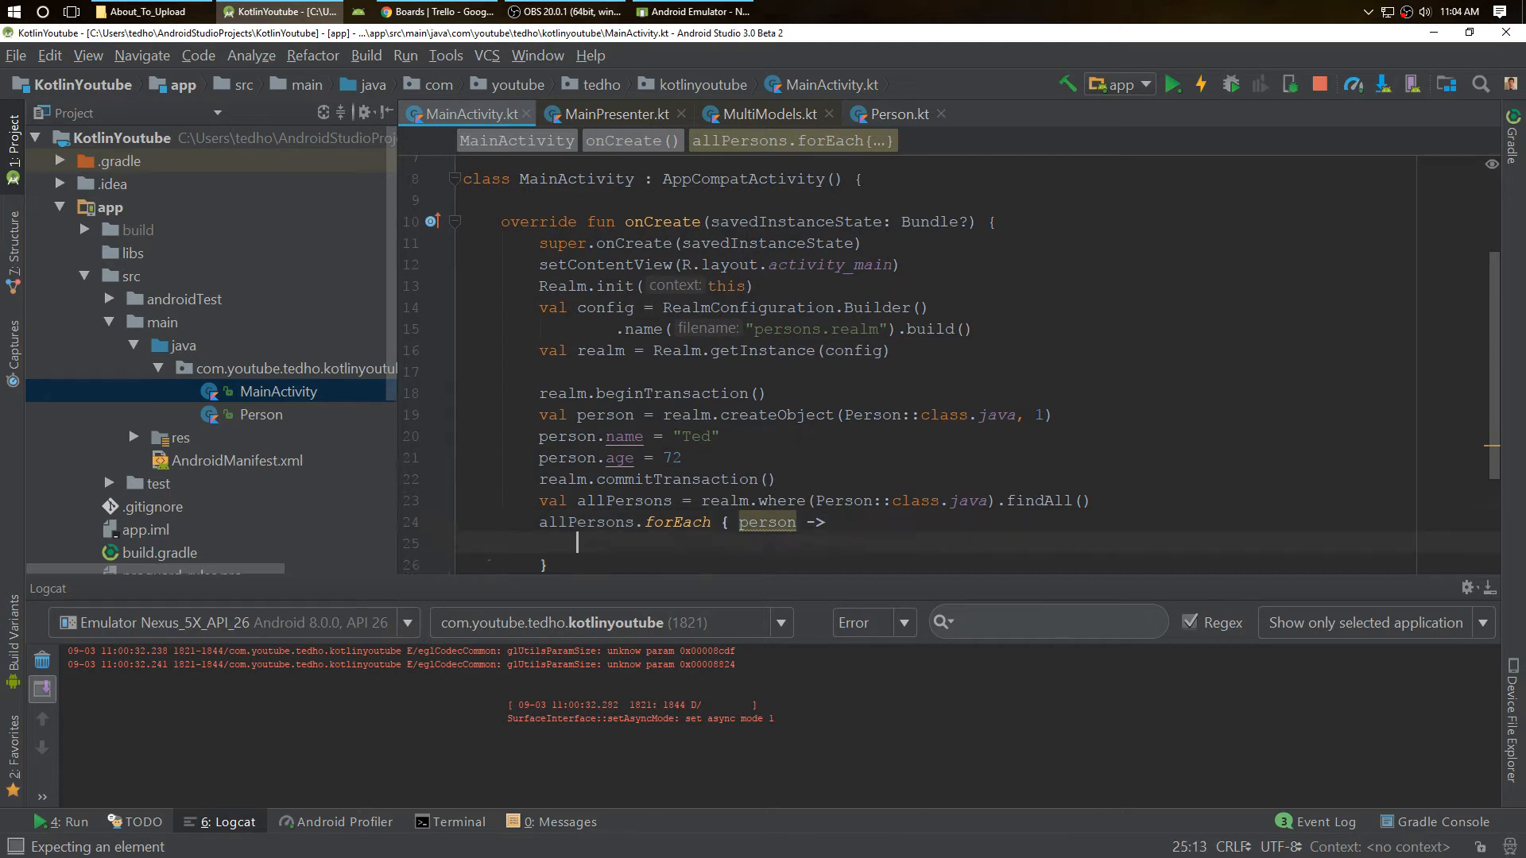
text(println(""))
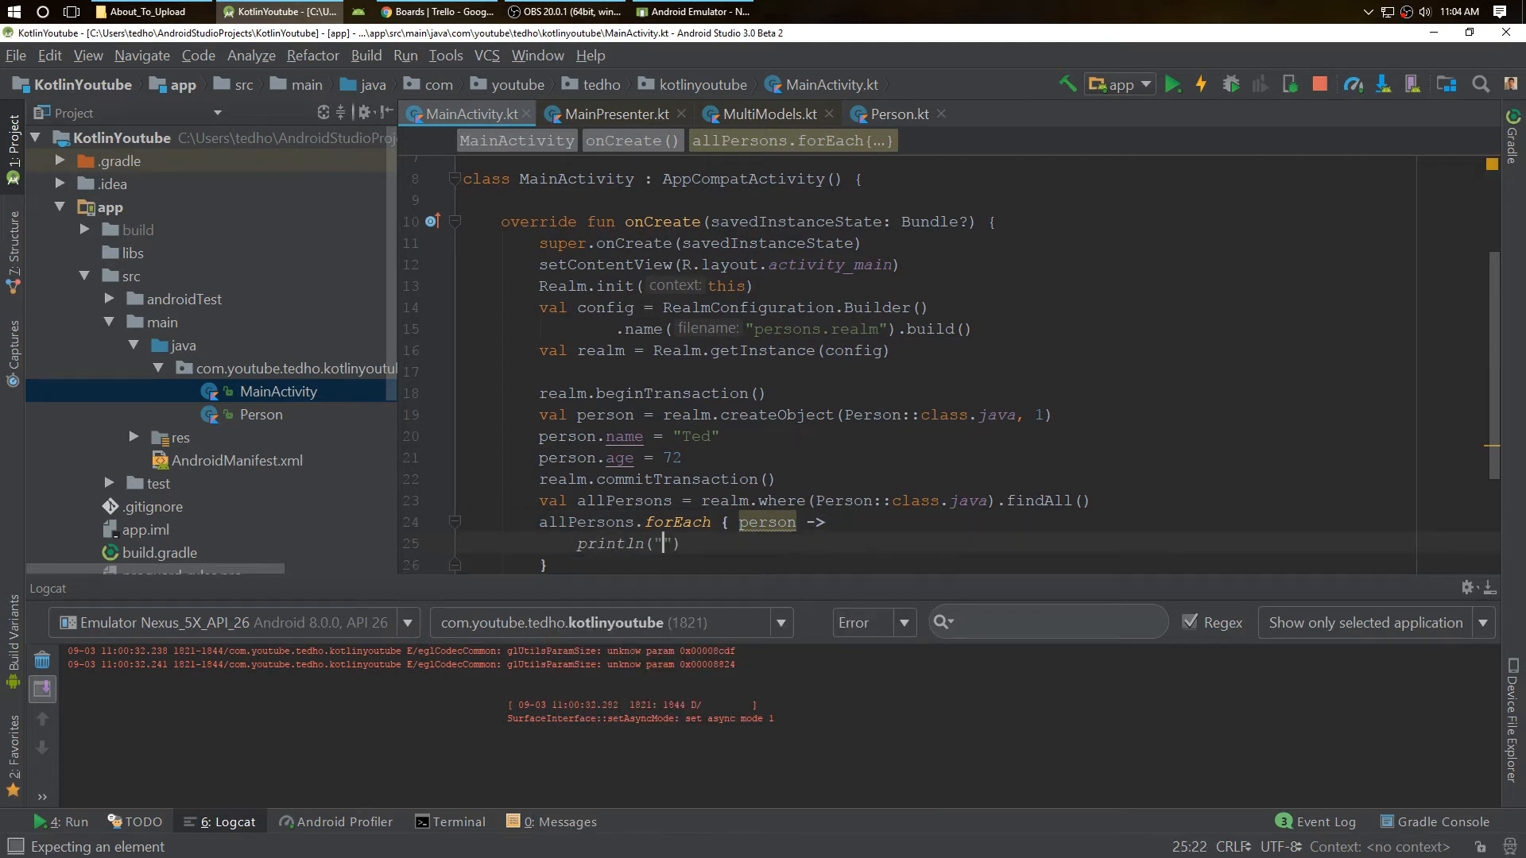
key(BackSpace)
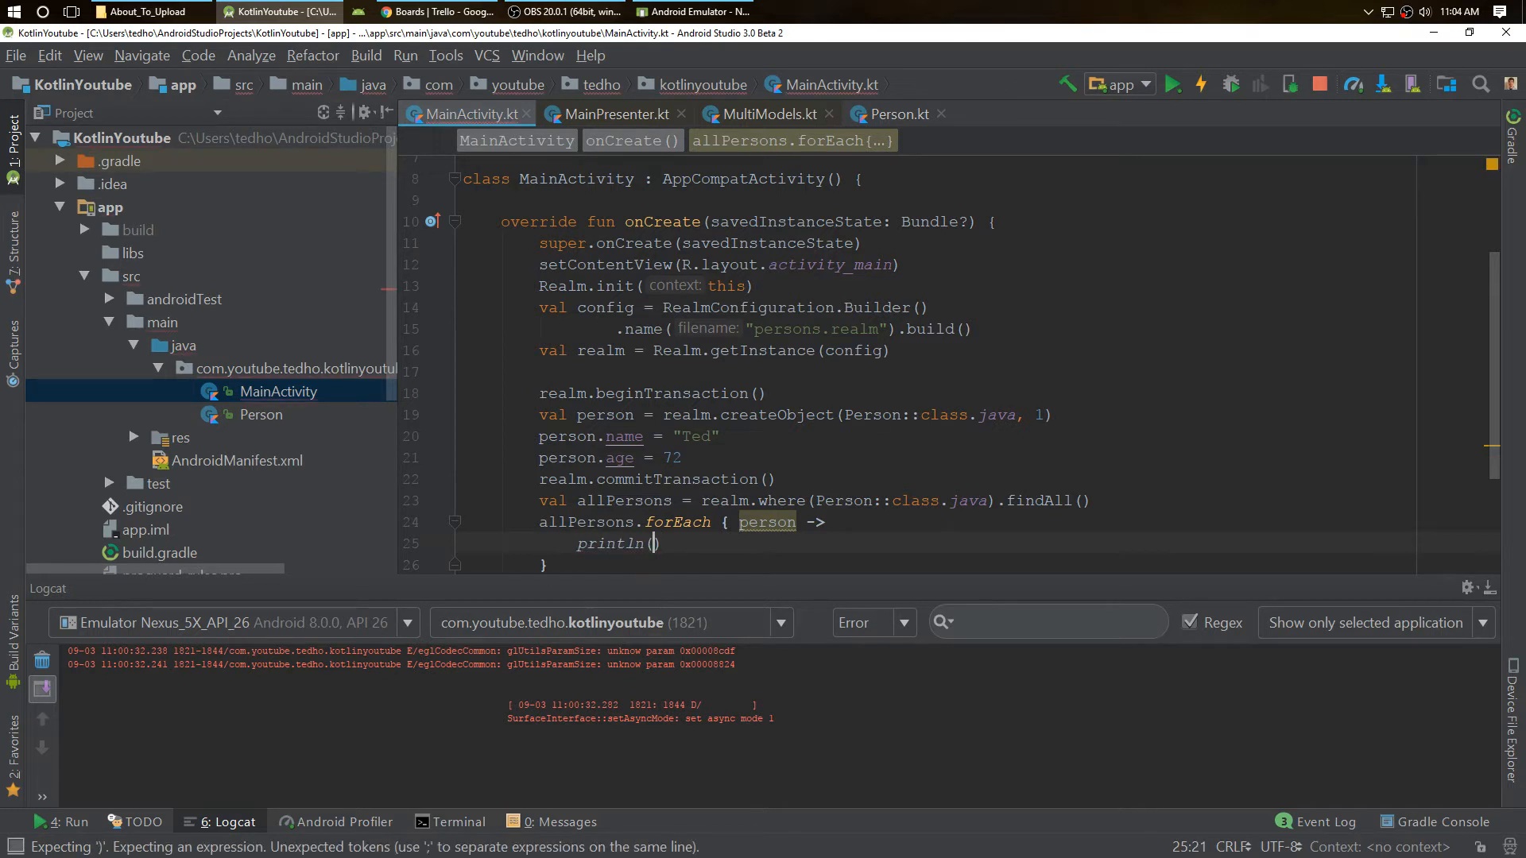
Make println output "Person: ${person.name} : ${person.age}".
text("Person:")
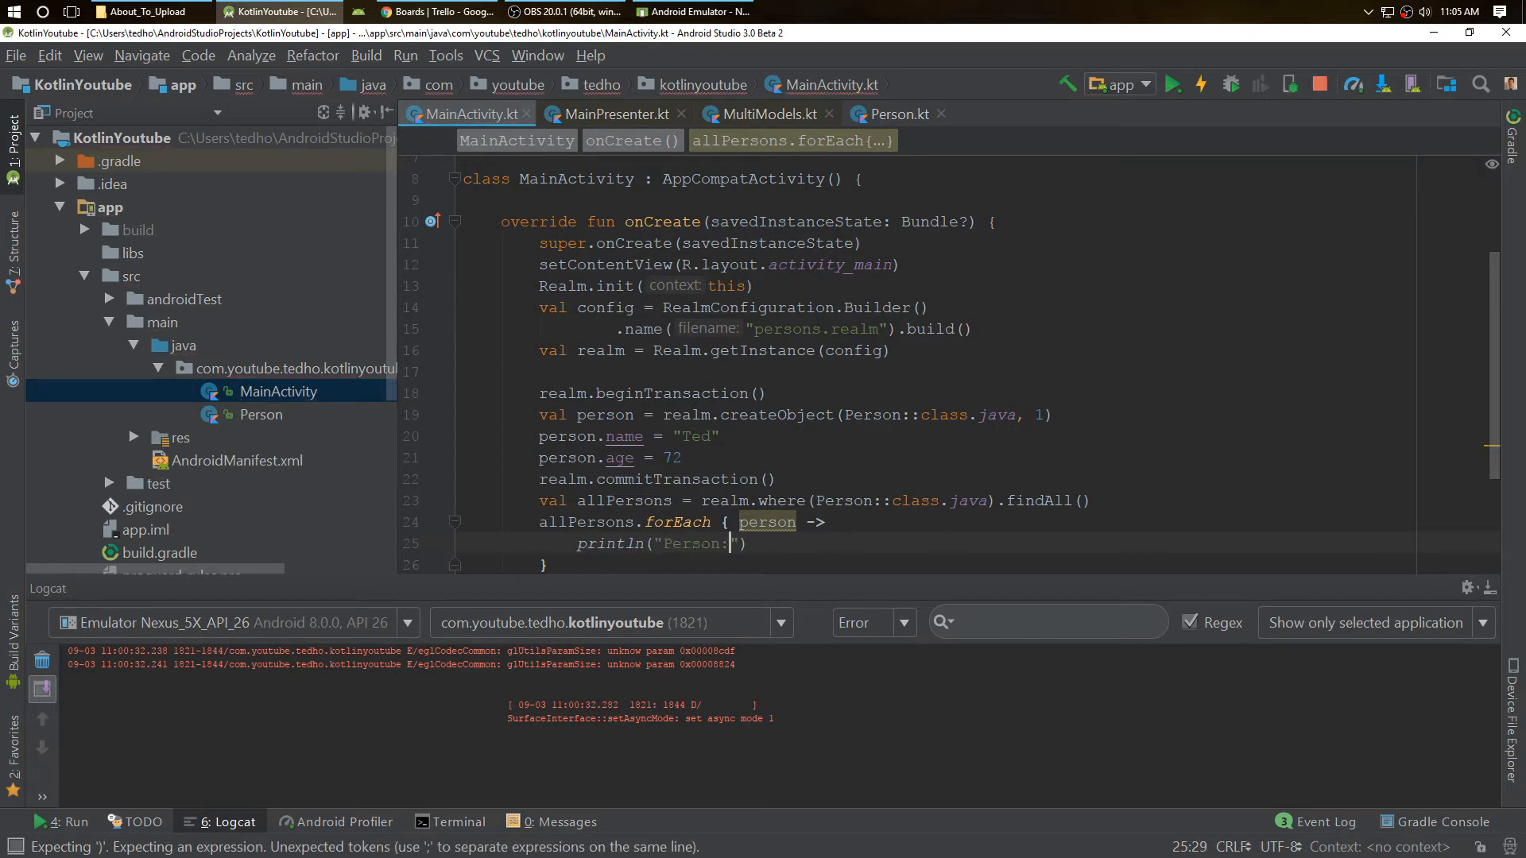
text(${person.name}:)
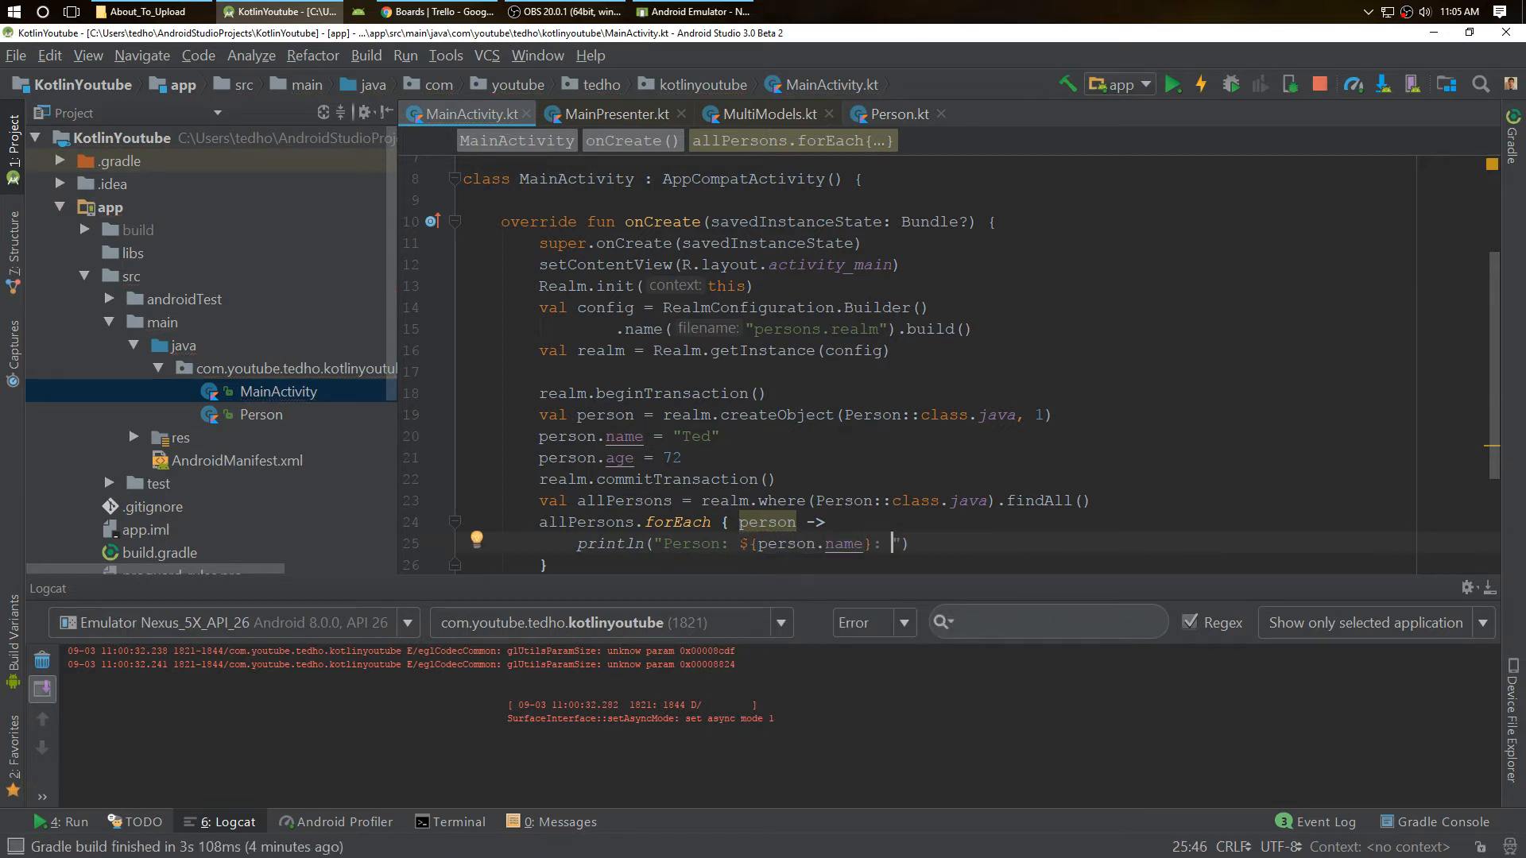
text($pers)
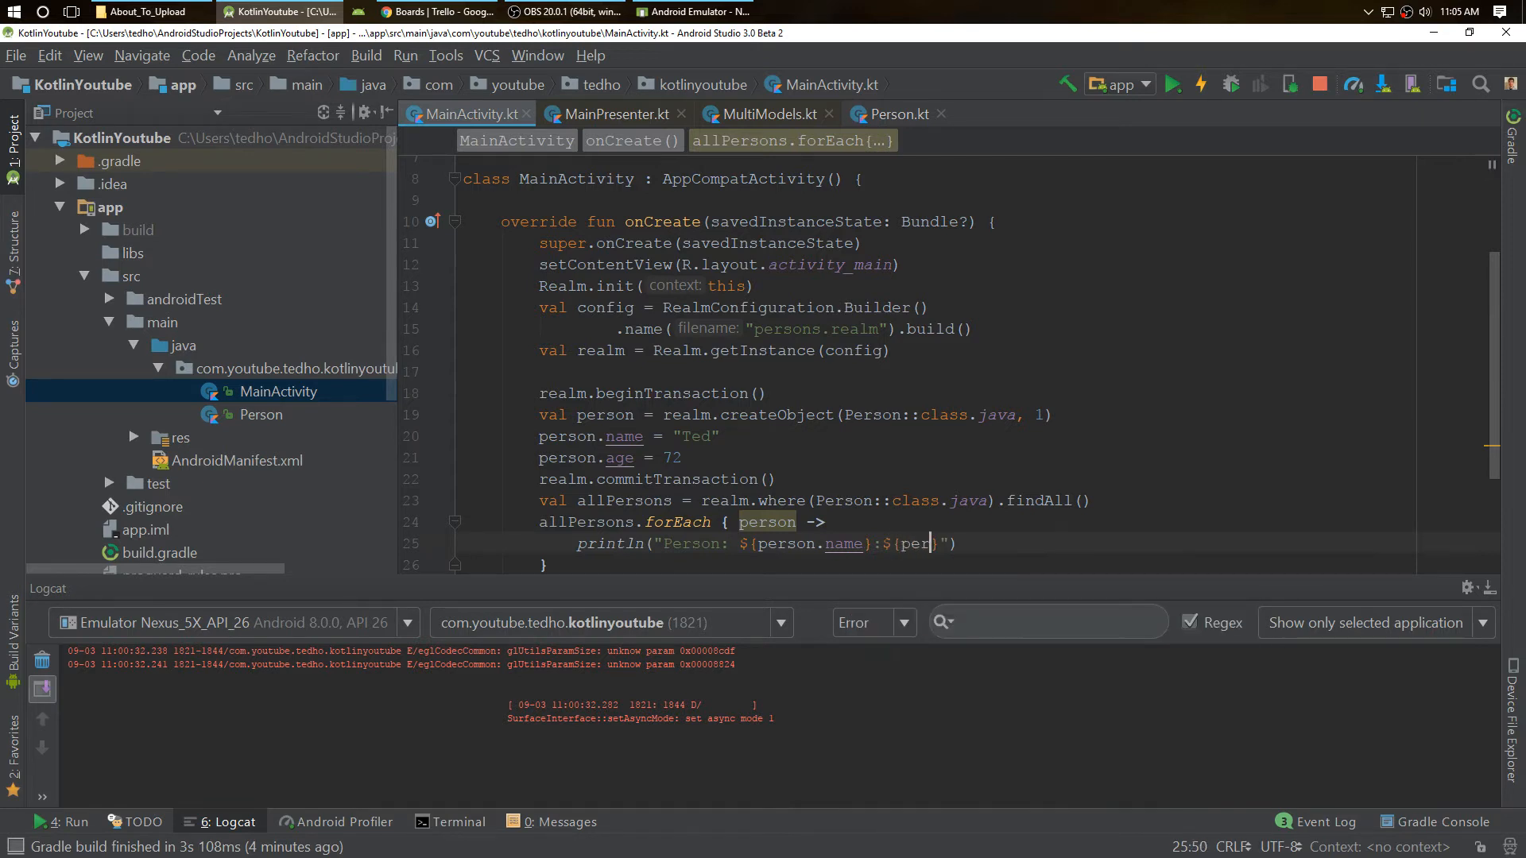
text(age)
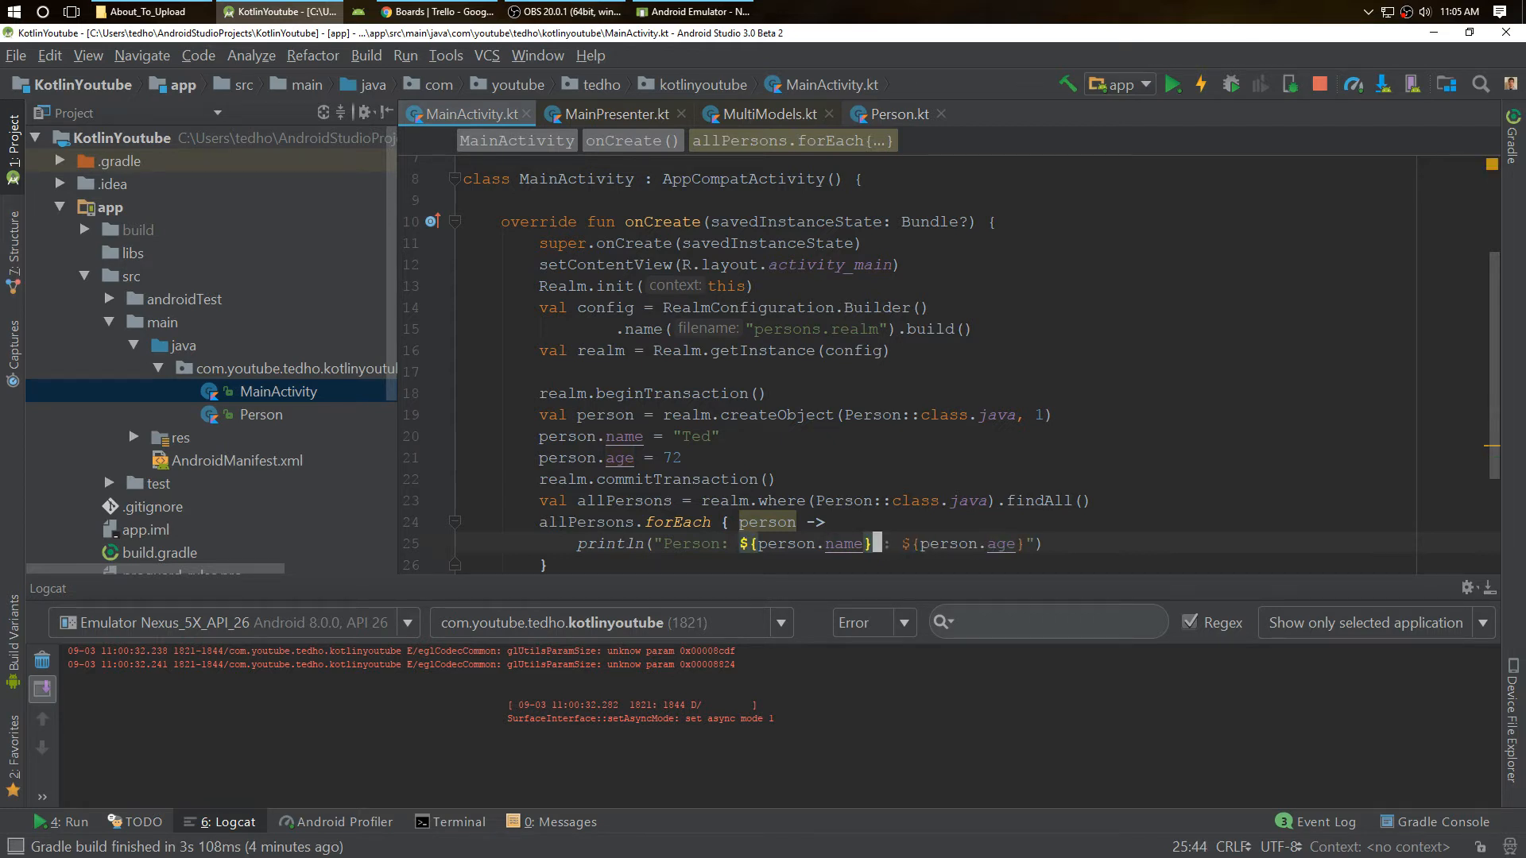
Run the app, hit the duplicate primary key crash in Logcat, and change the createObject id to 2.
click(1173, 85)
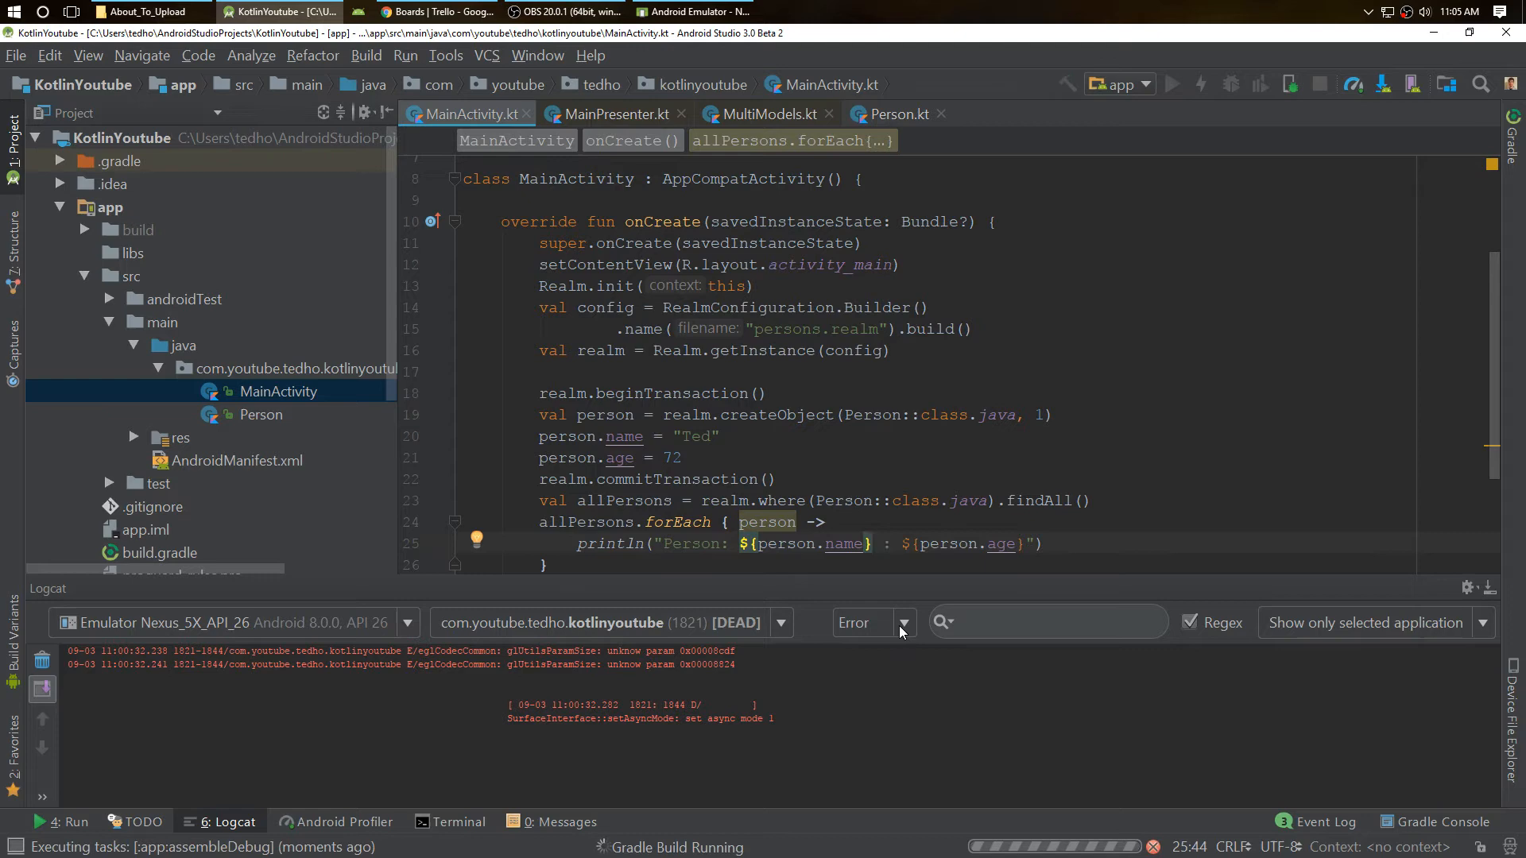
click(866, 623)
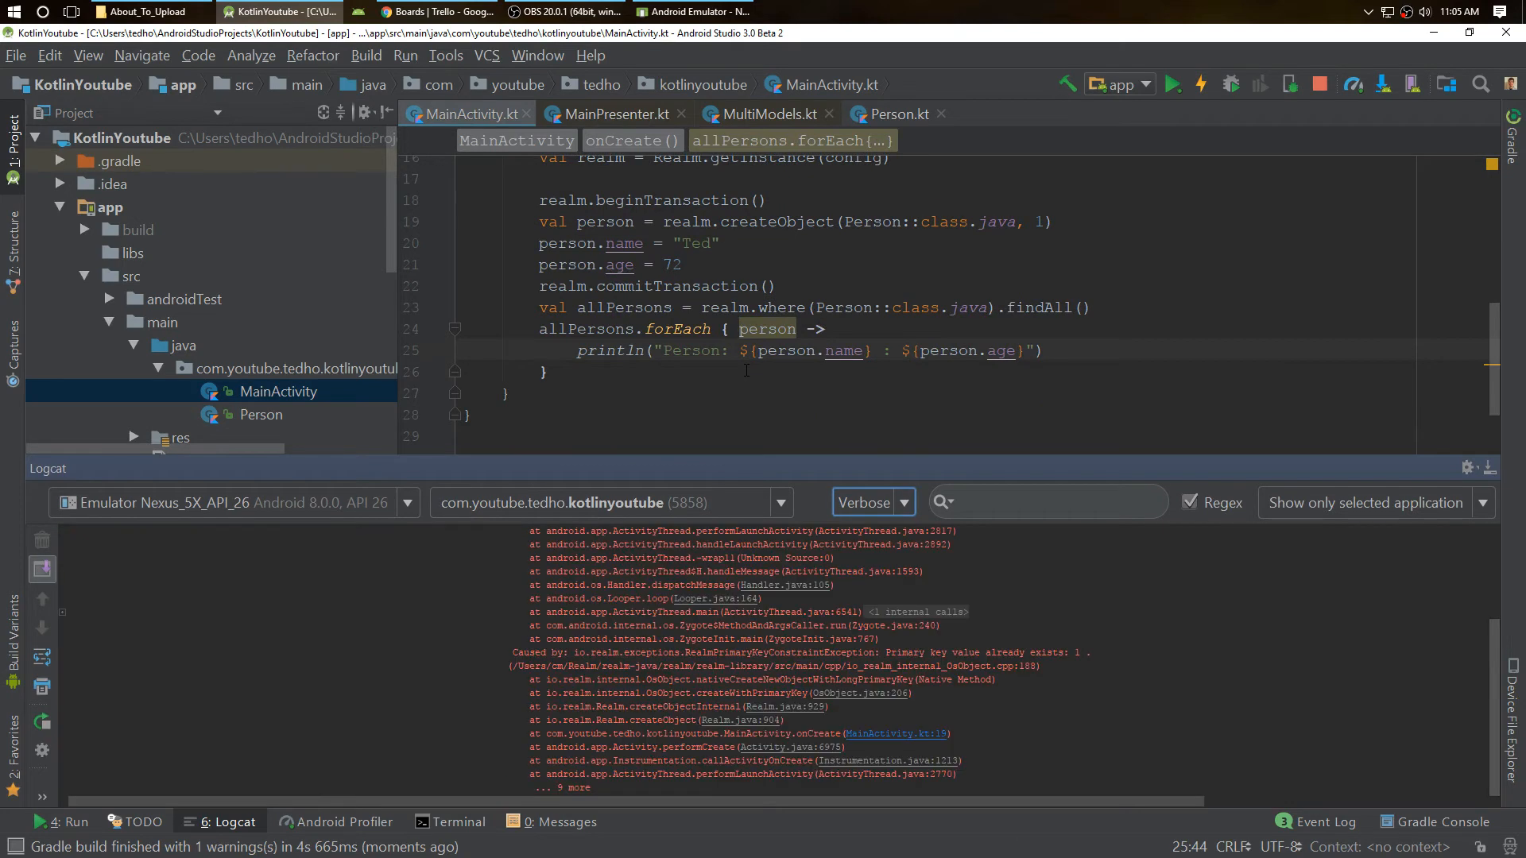
click(892, 733)
text(2)
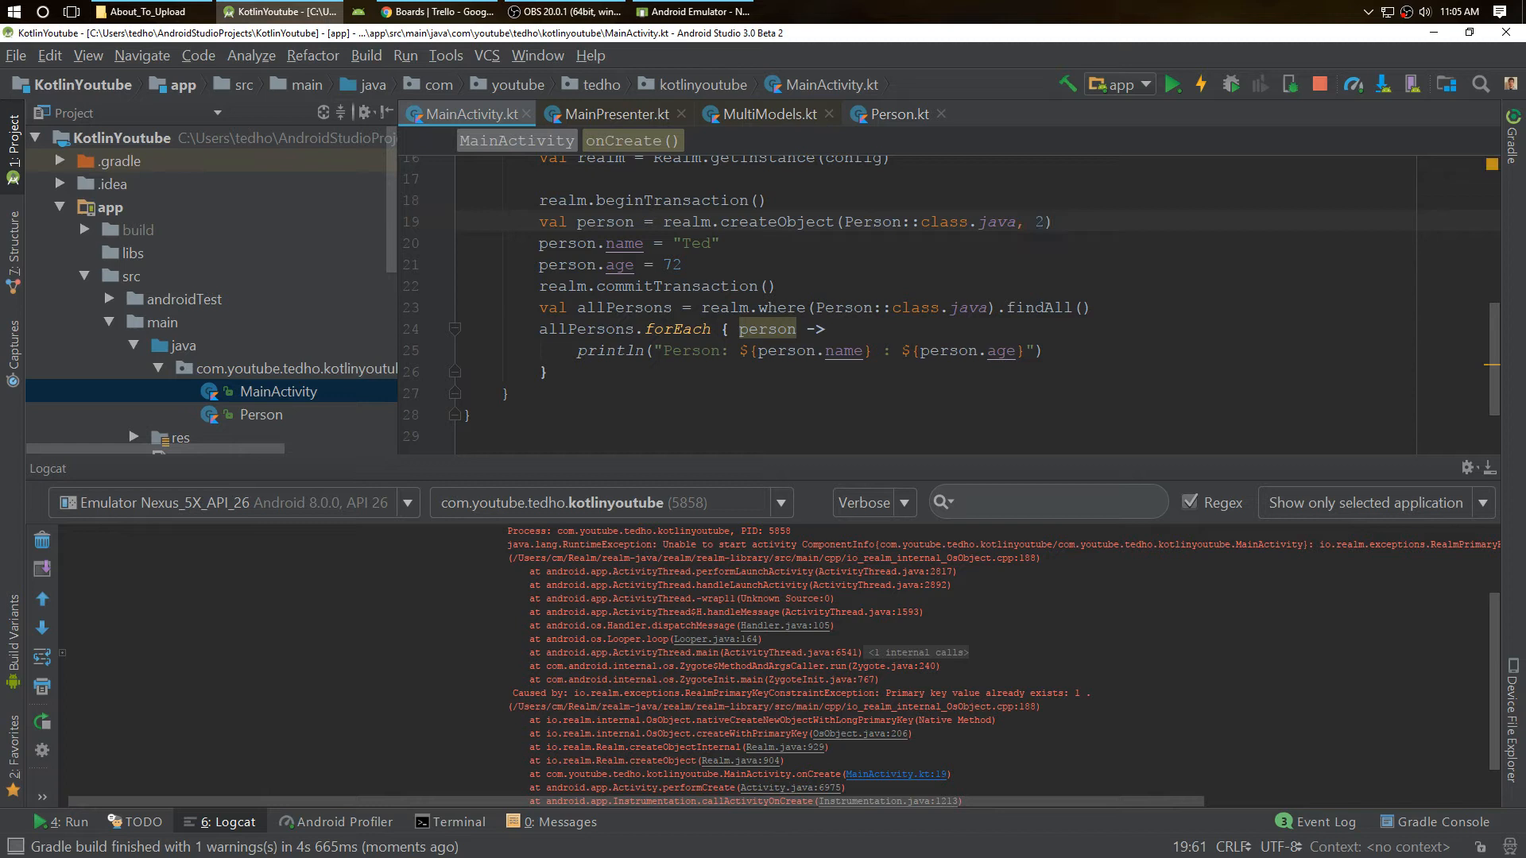
Rerun the app and focus the Logcat search field.
click(1173, 84)
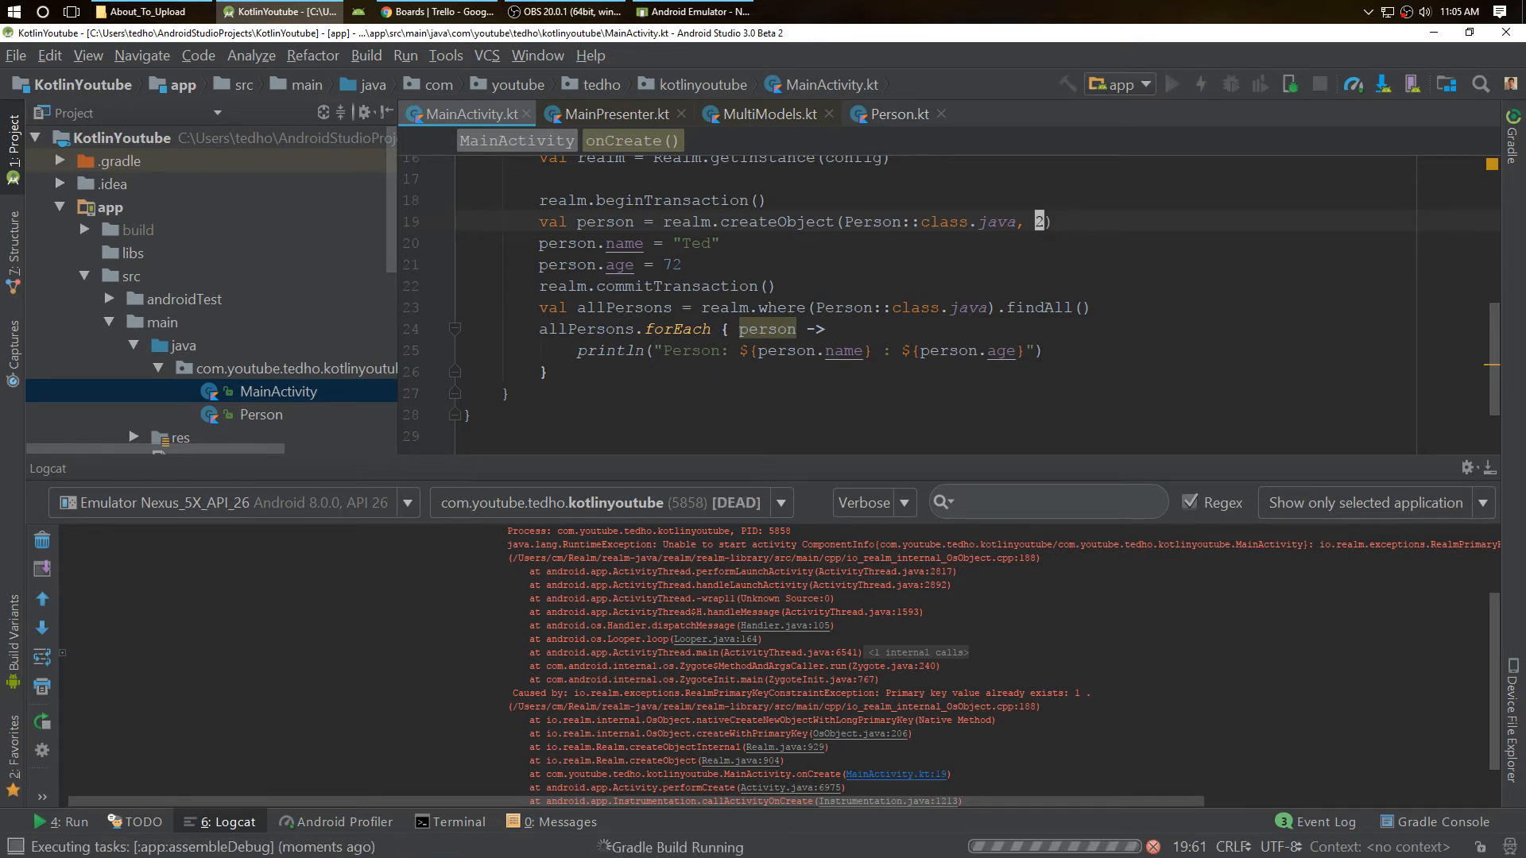
click(1173, 84)
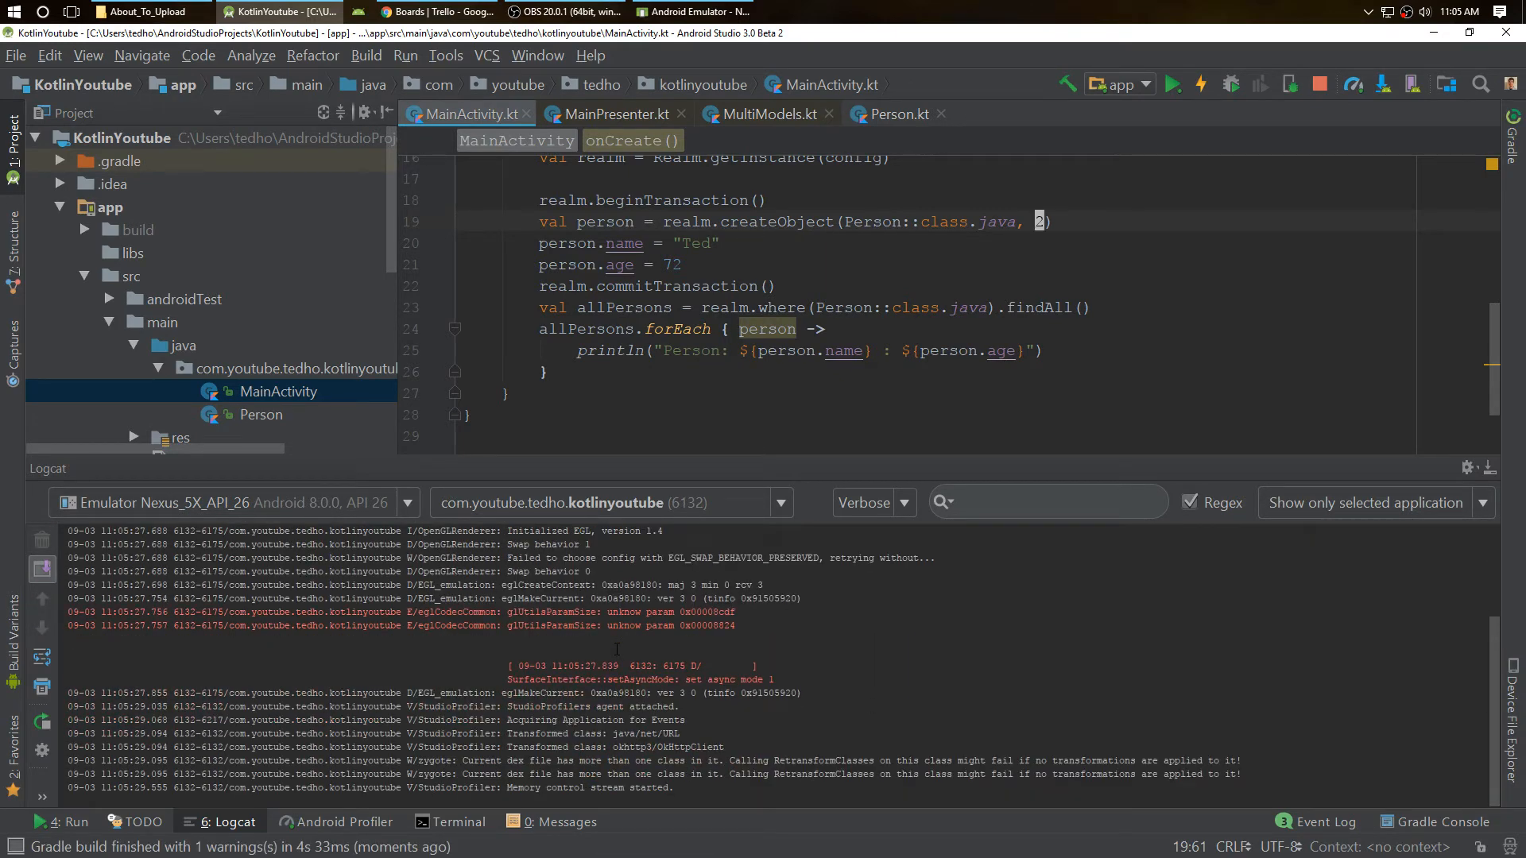
click(1041, 502)
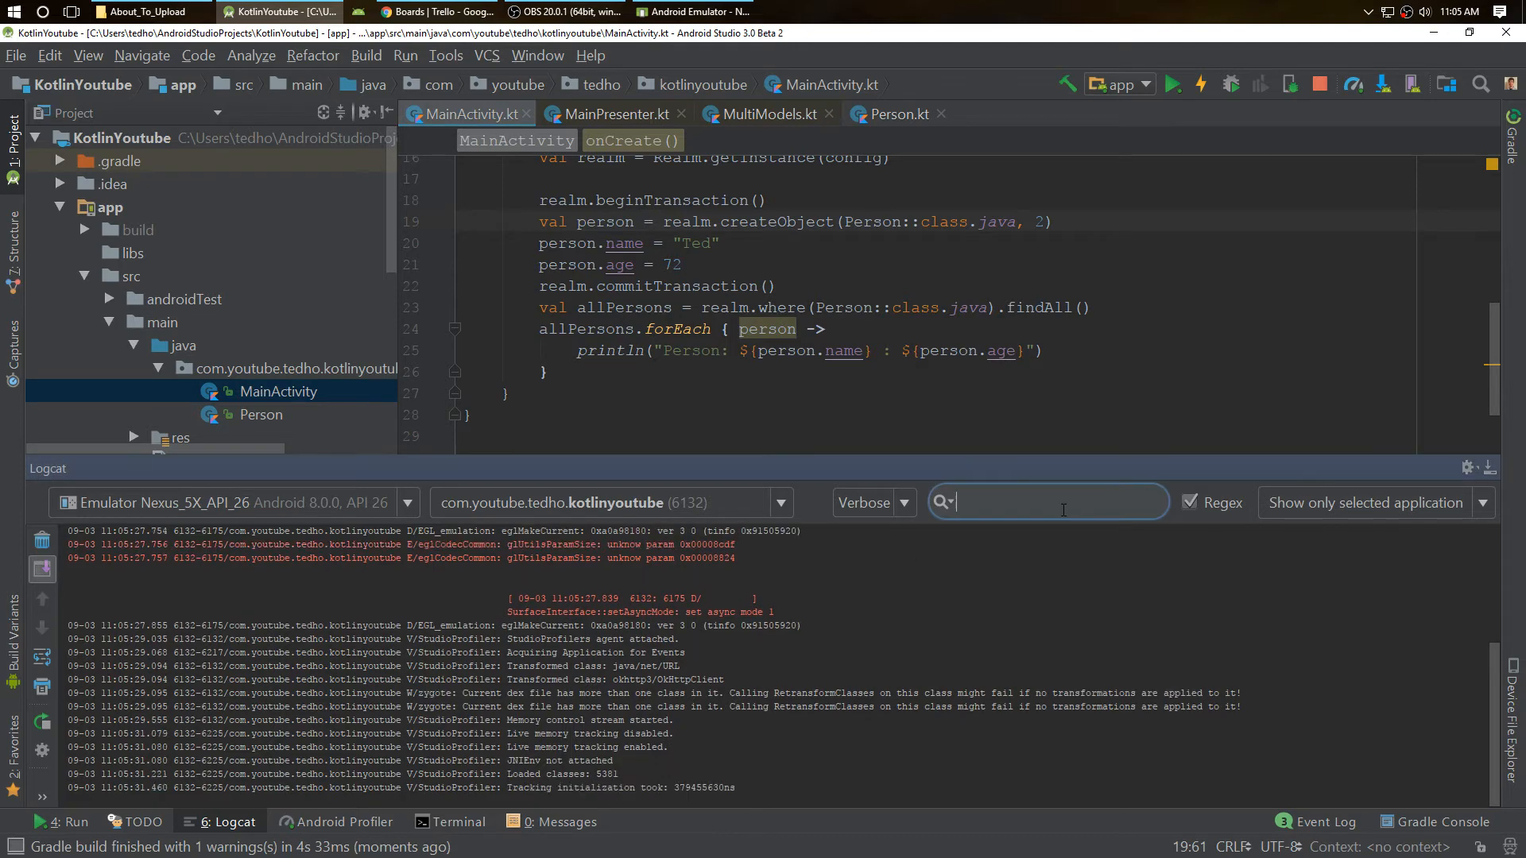
Filter Logcat by "person" to show Ted : 72, then start renaming the new Person to dylan.
text(person)
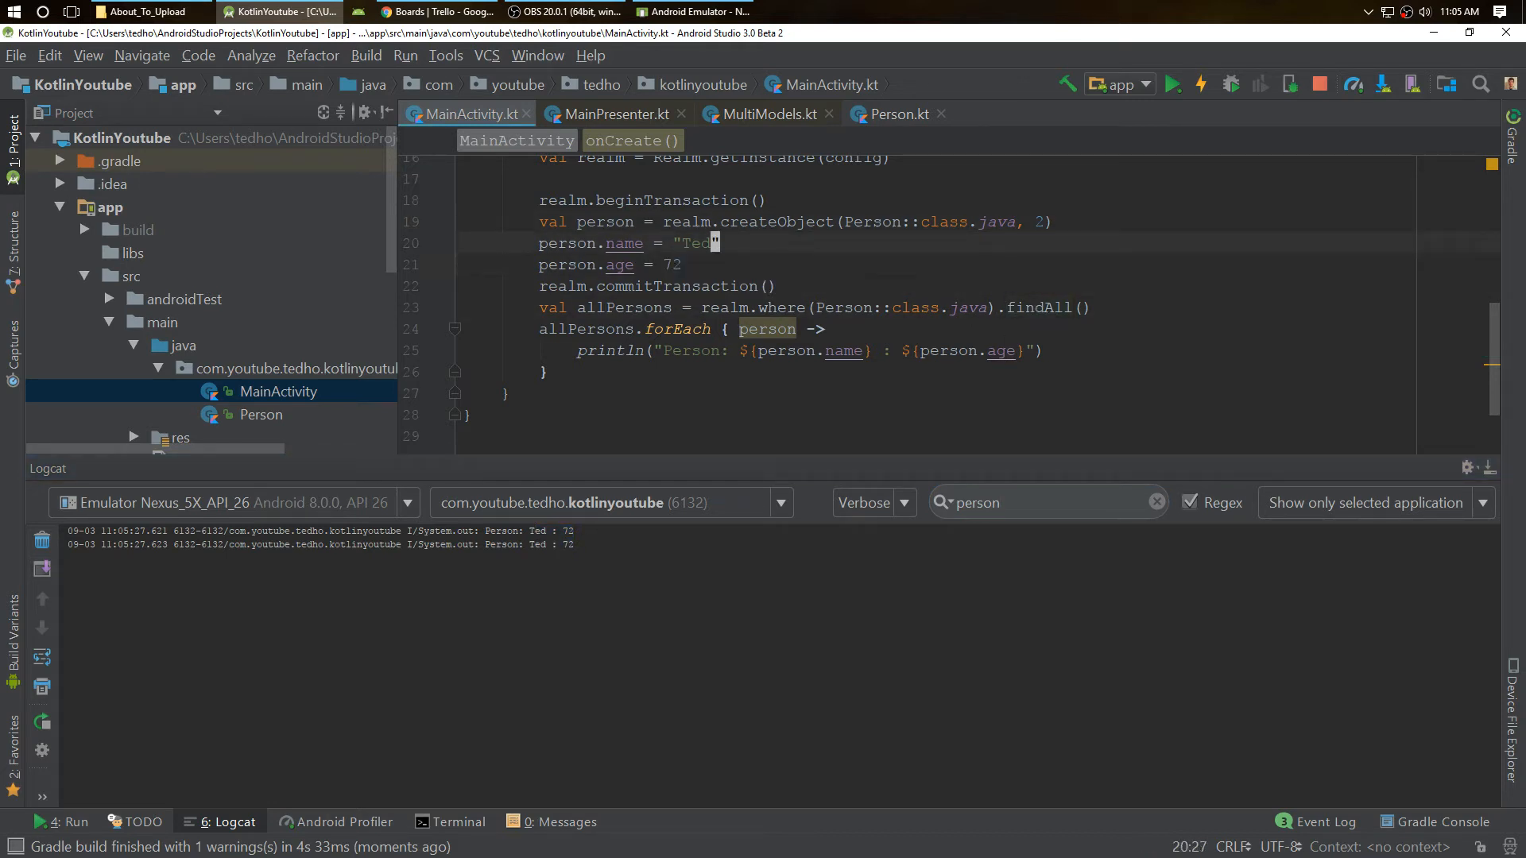
text(dylan)
click(612, 264)
text(30)
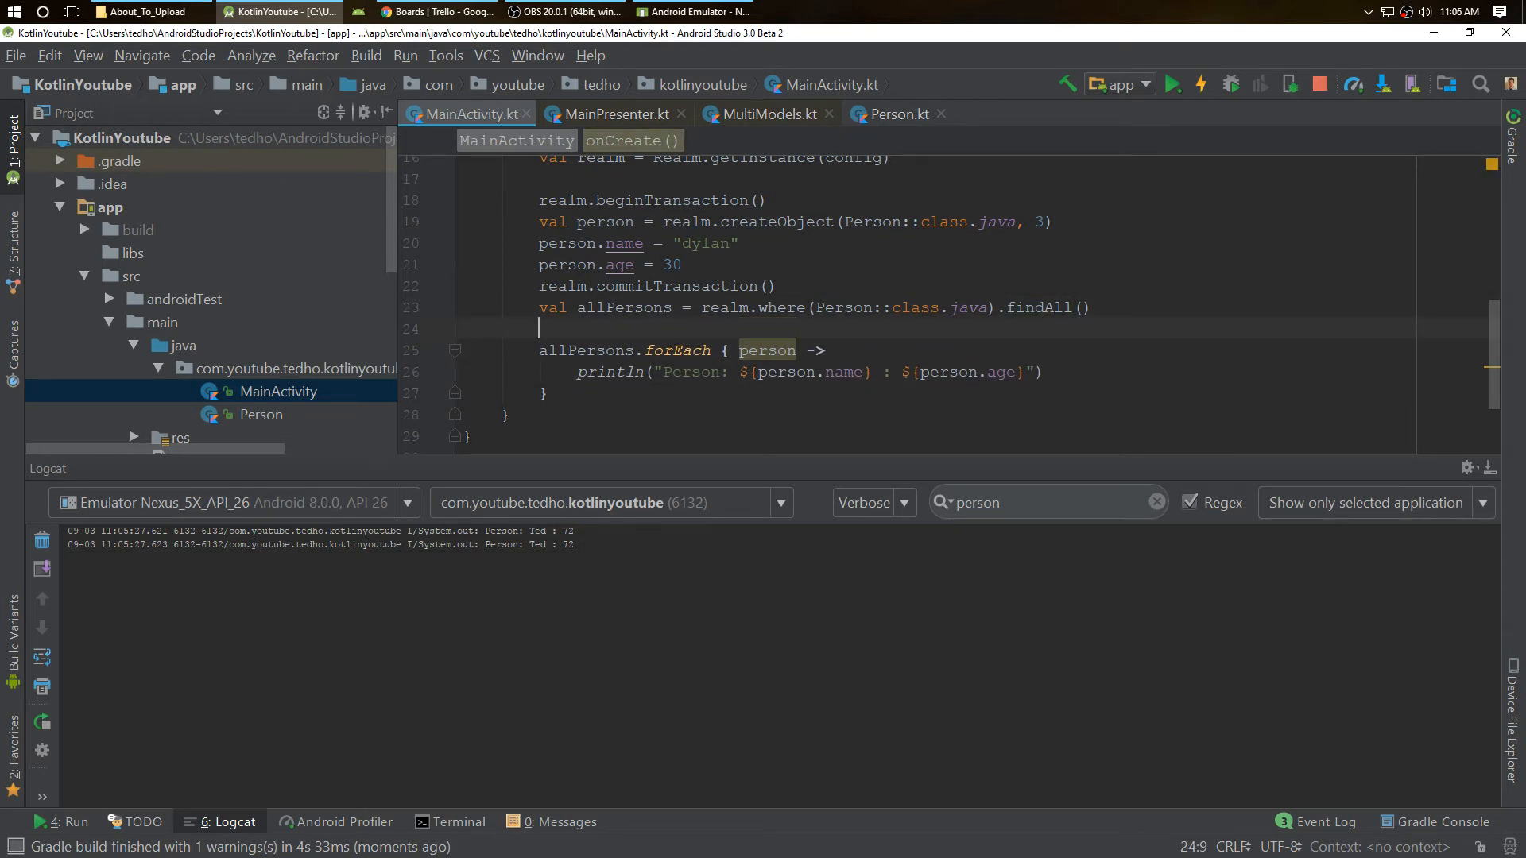
Tidy the loop, begin the filter call and check Person.kt for the age field name.
key(Backspace)
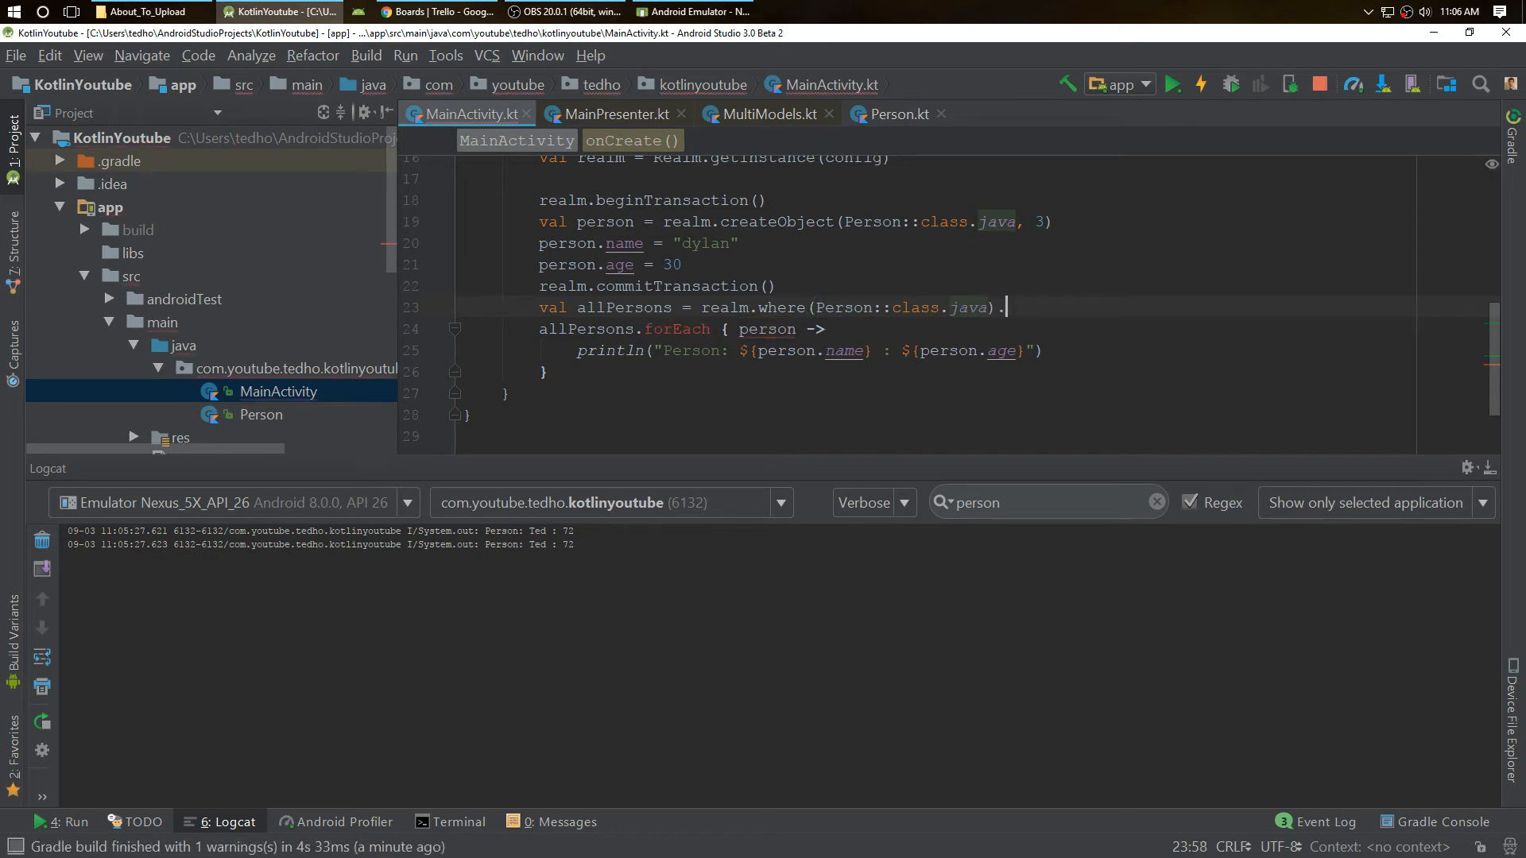
text(b)
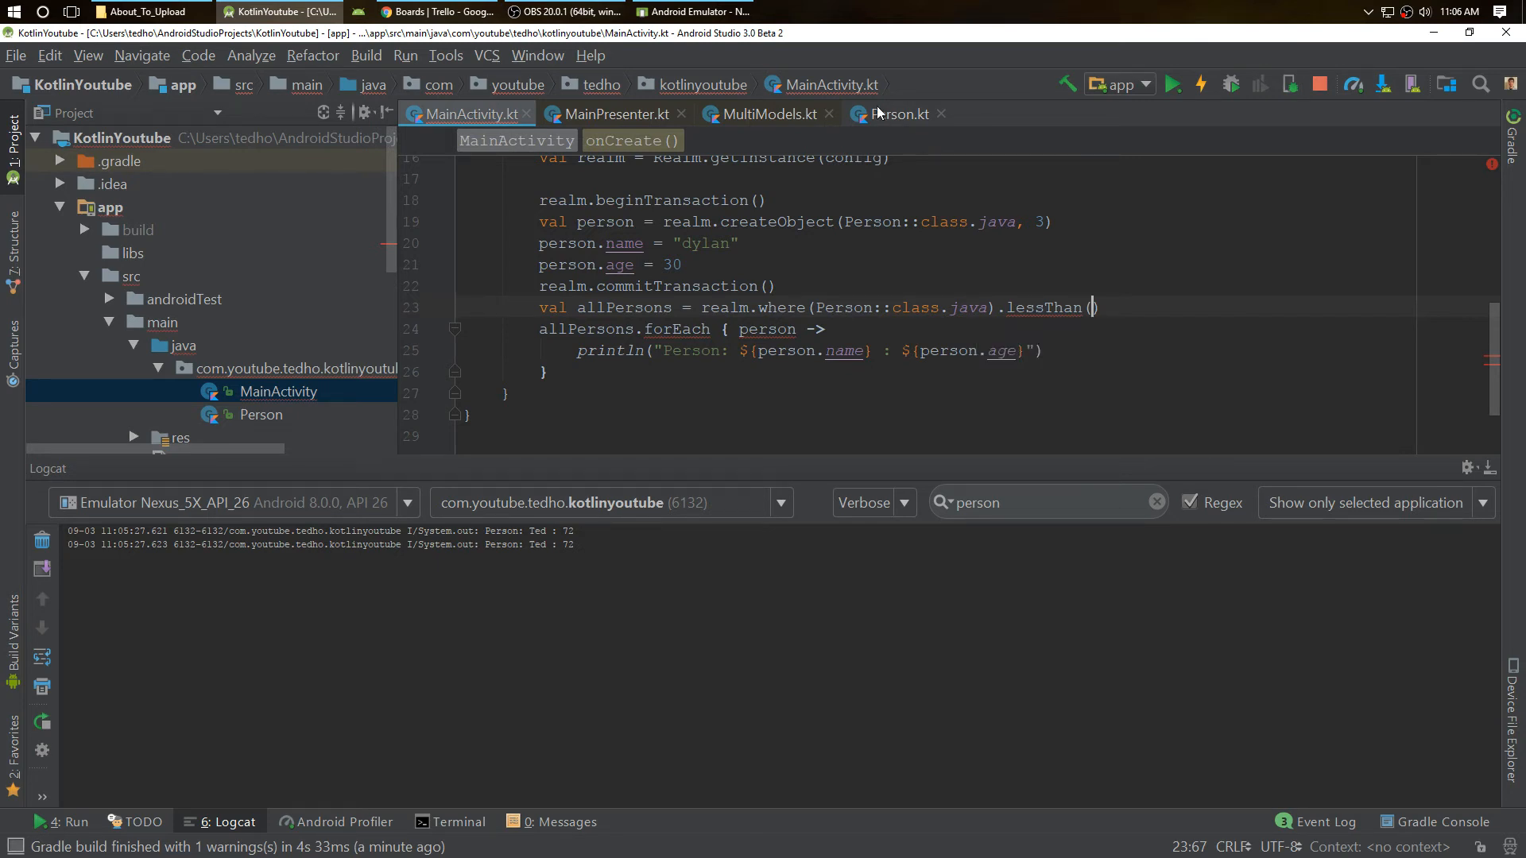
click(893, 115)
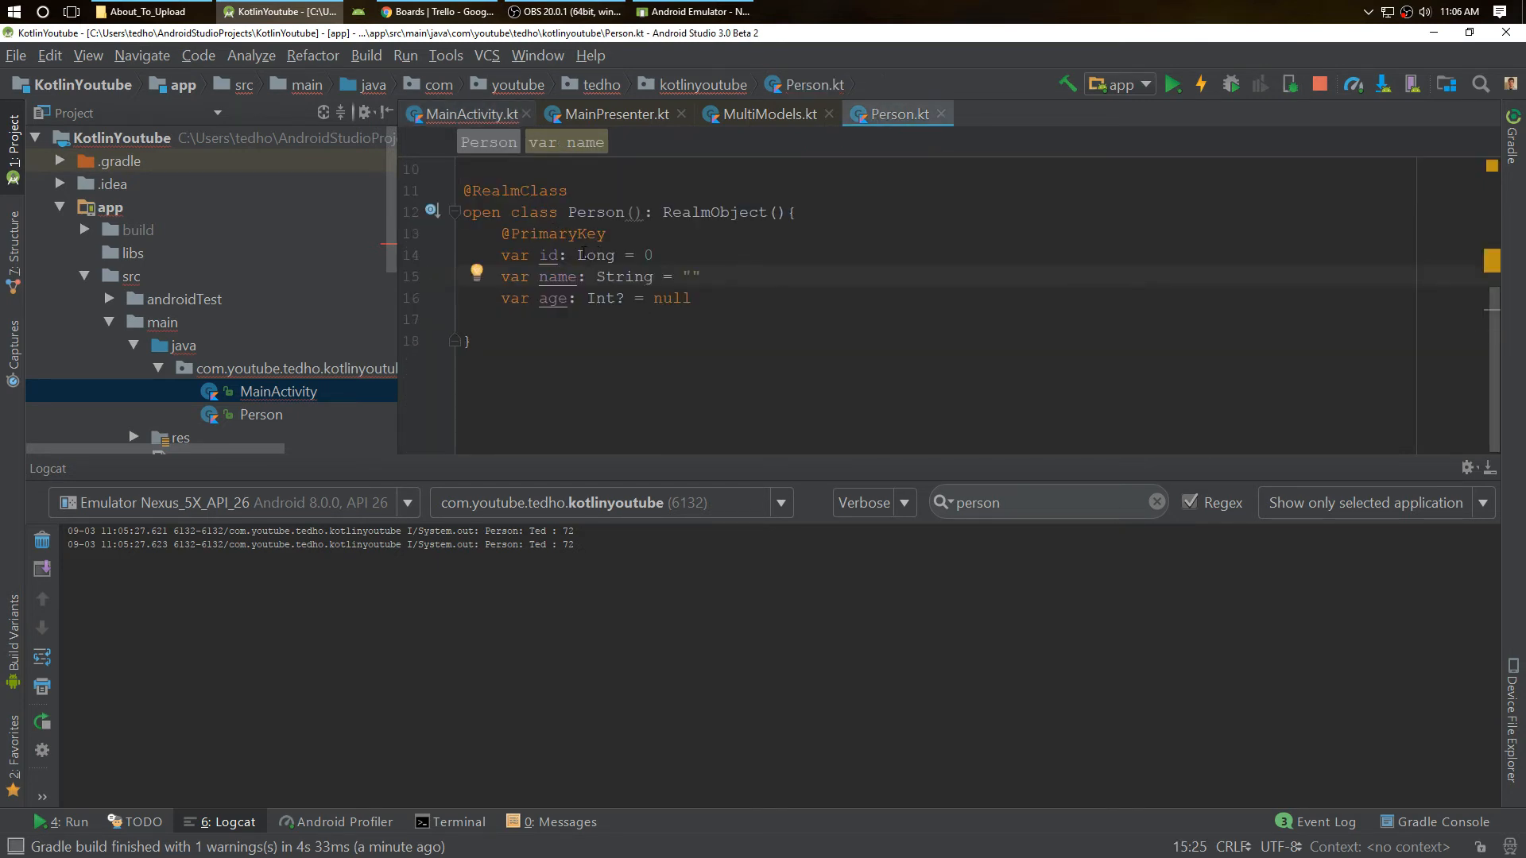
click(466, 114)
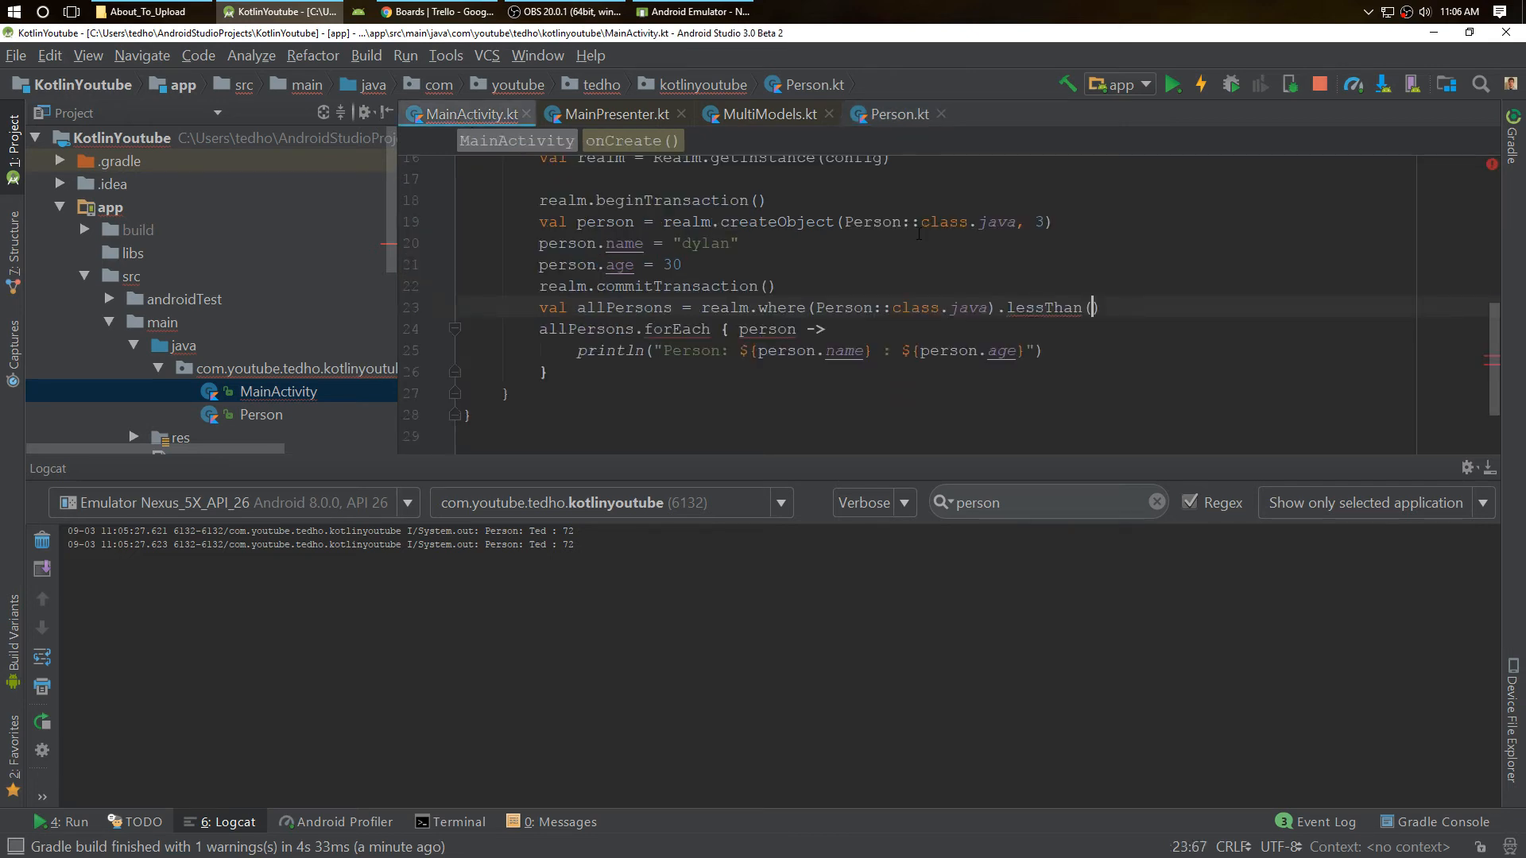
Complete .lessThan("age", 60).findAll() on the allPersons query.
text(fieldName: "age")
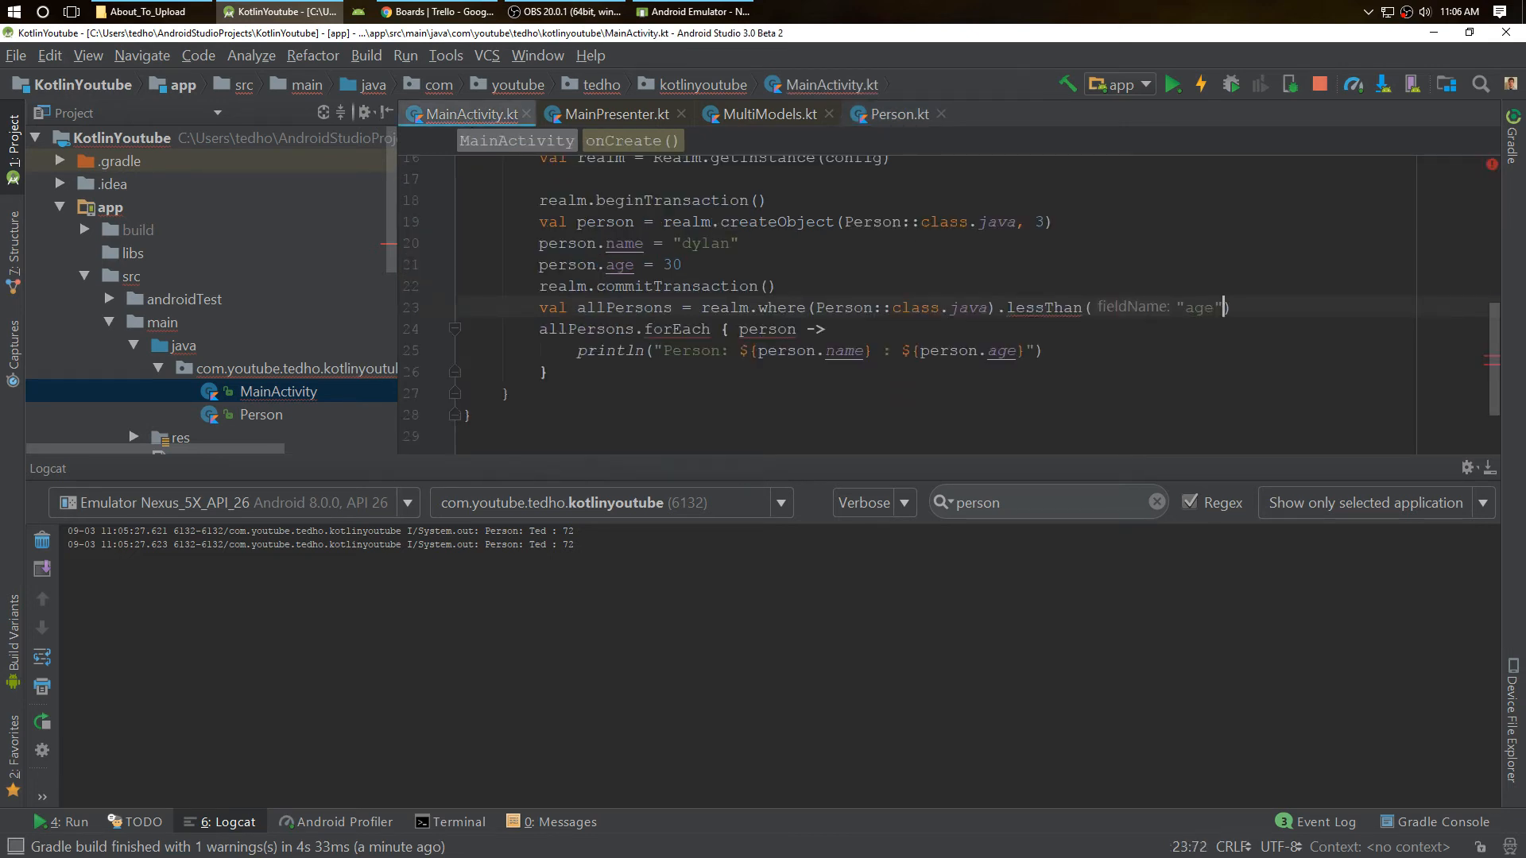
text(,)
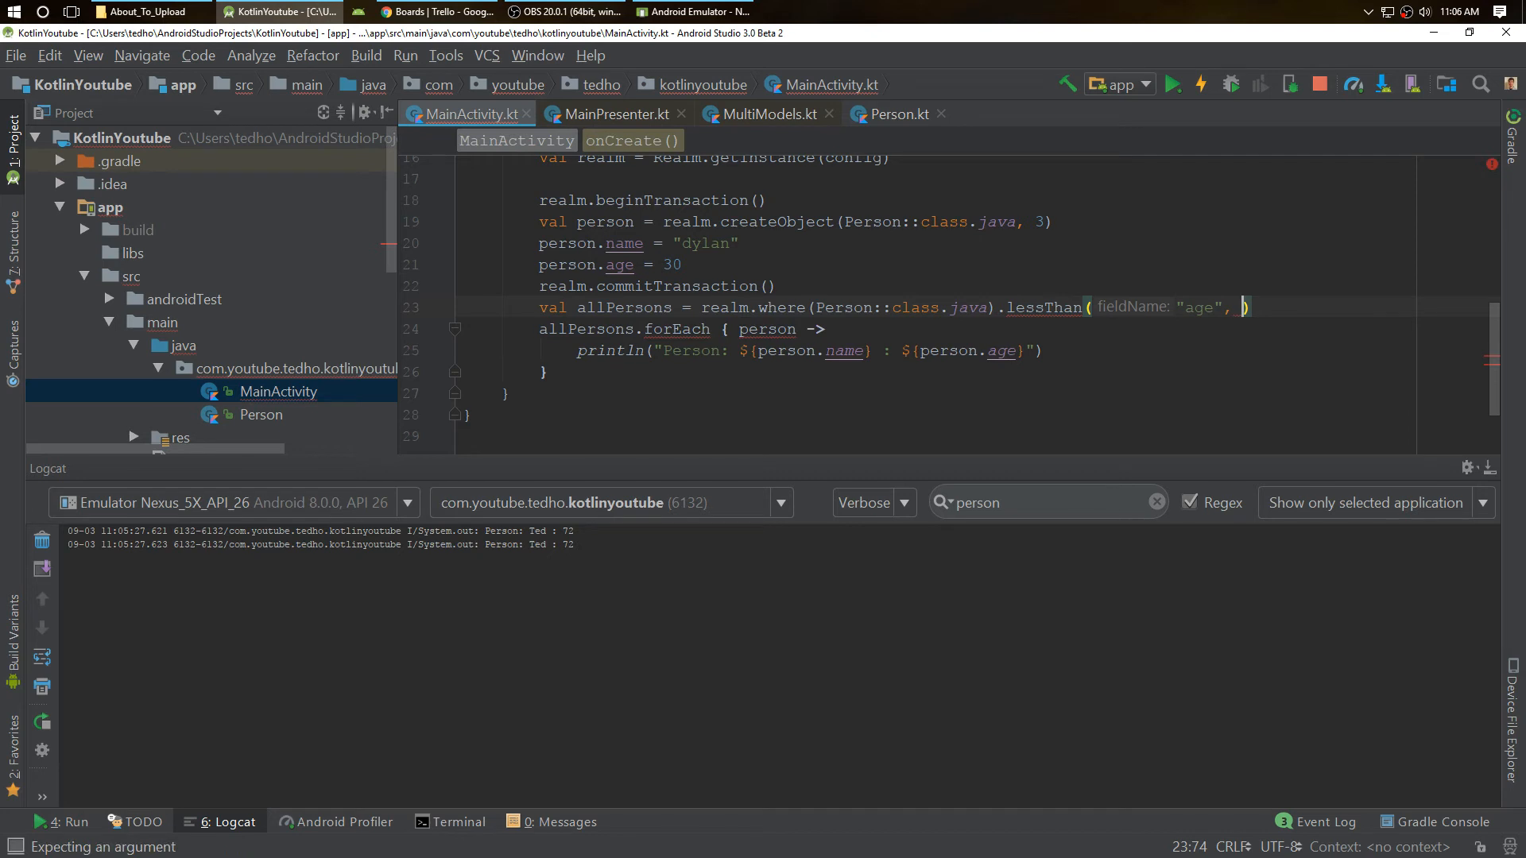
text(6)
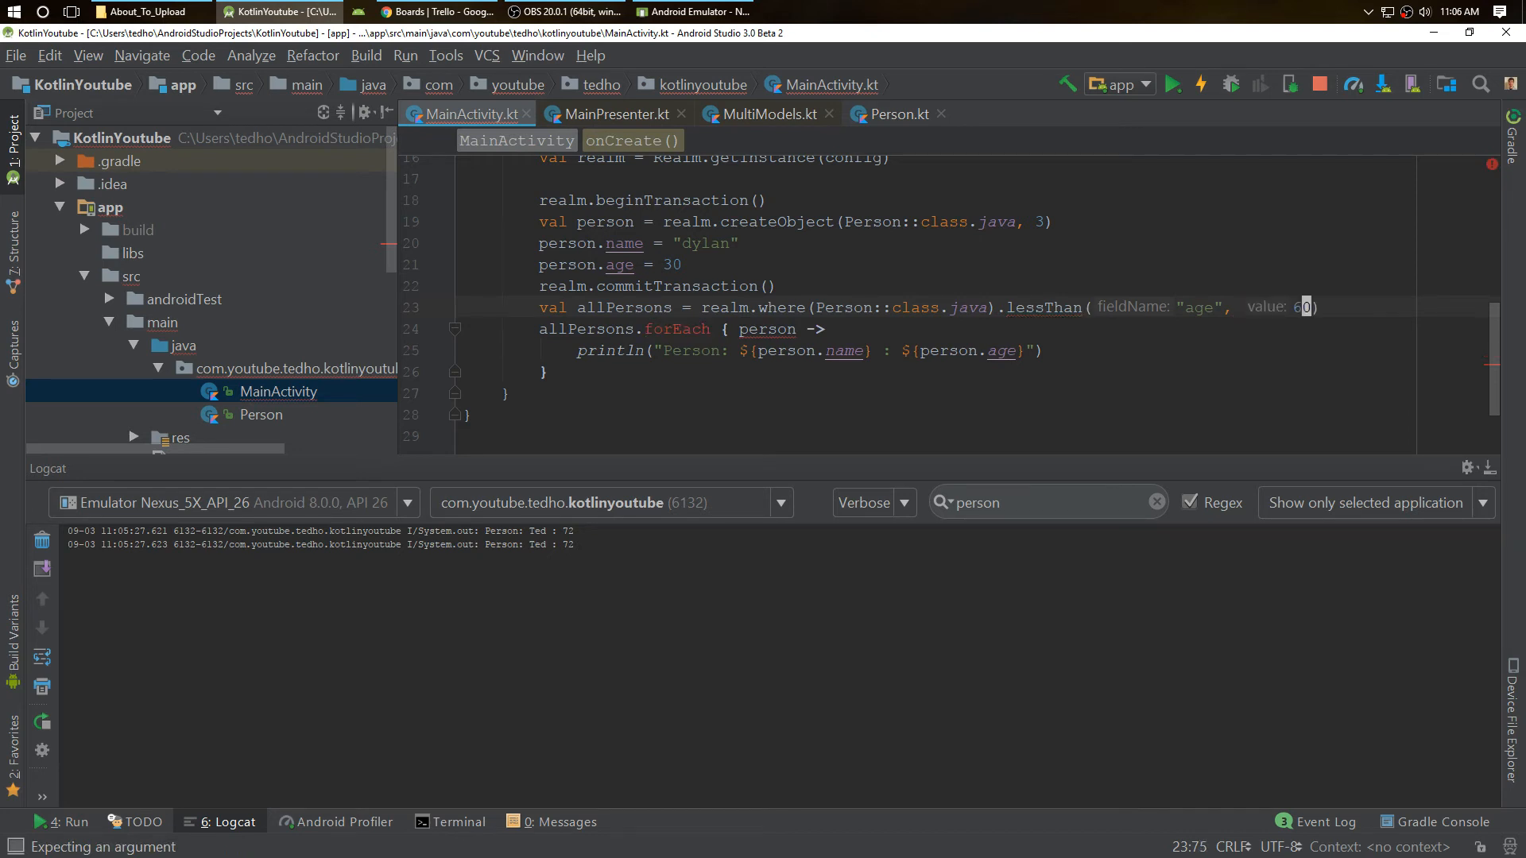
text(0)
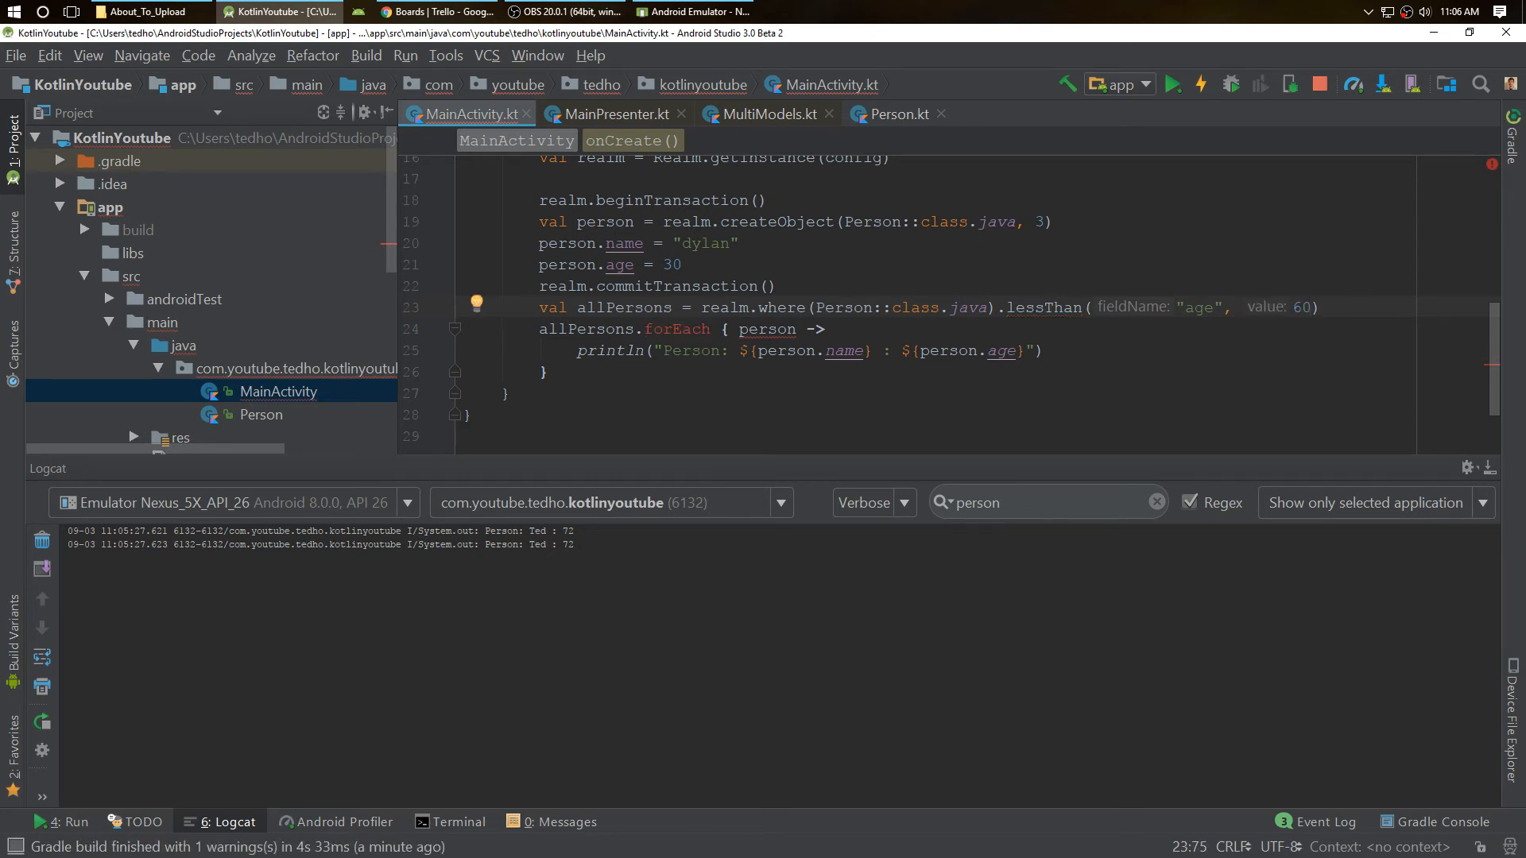
text(.findAll()
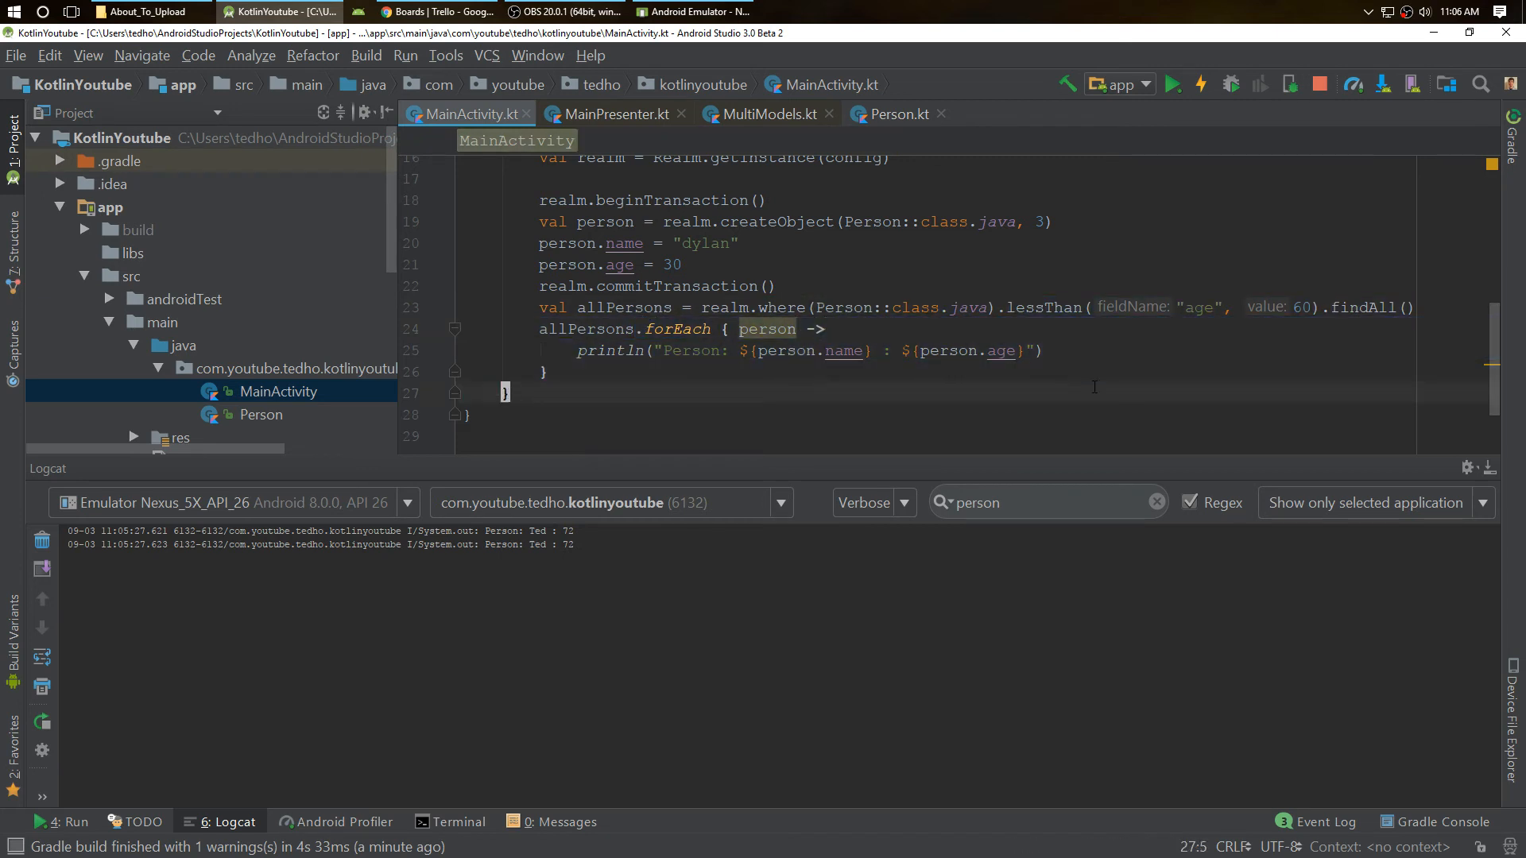
Rerun the app so Logcat prints only dylan : 30, then clear lessThan from the query.
click(1173, 84)
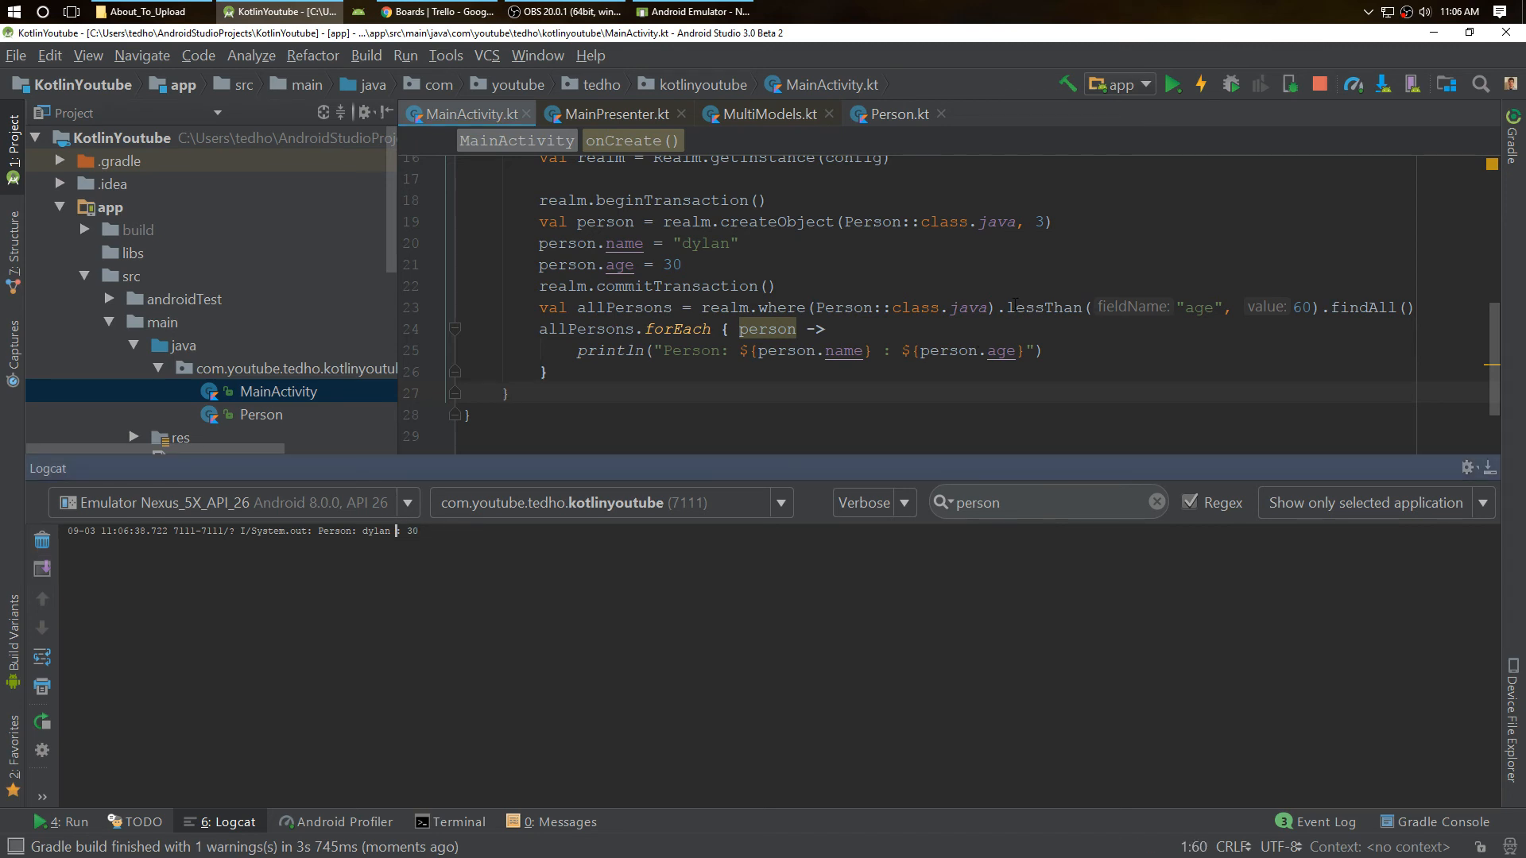
text(great)
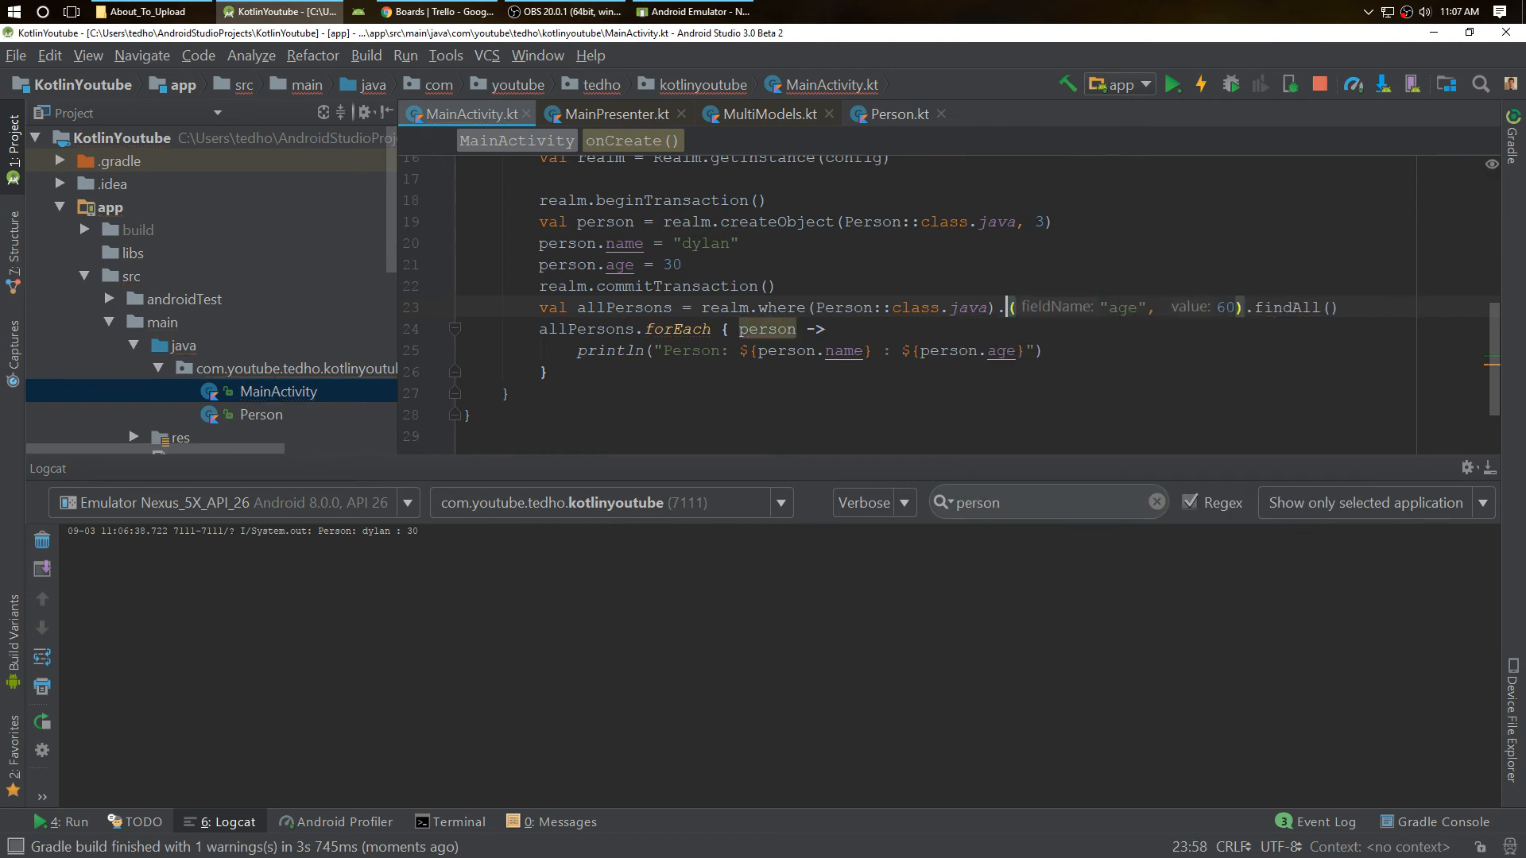
Change the filter to between("age", 60, to: 100) before findAll().
text(between)
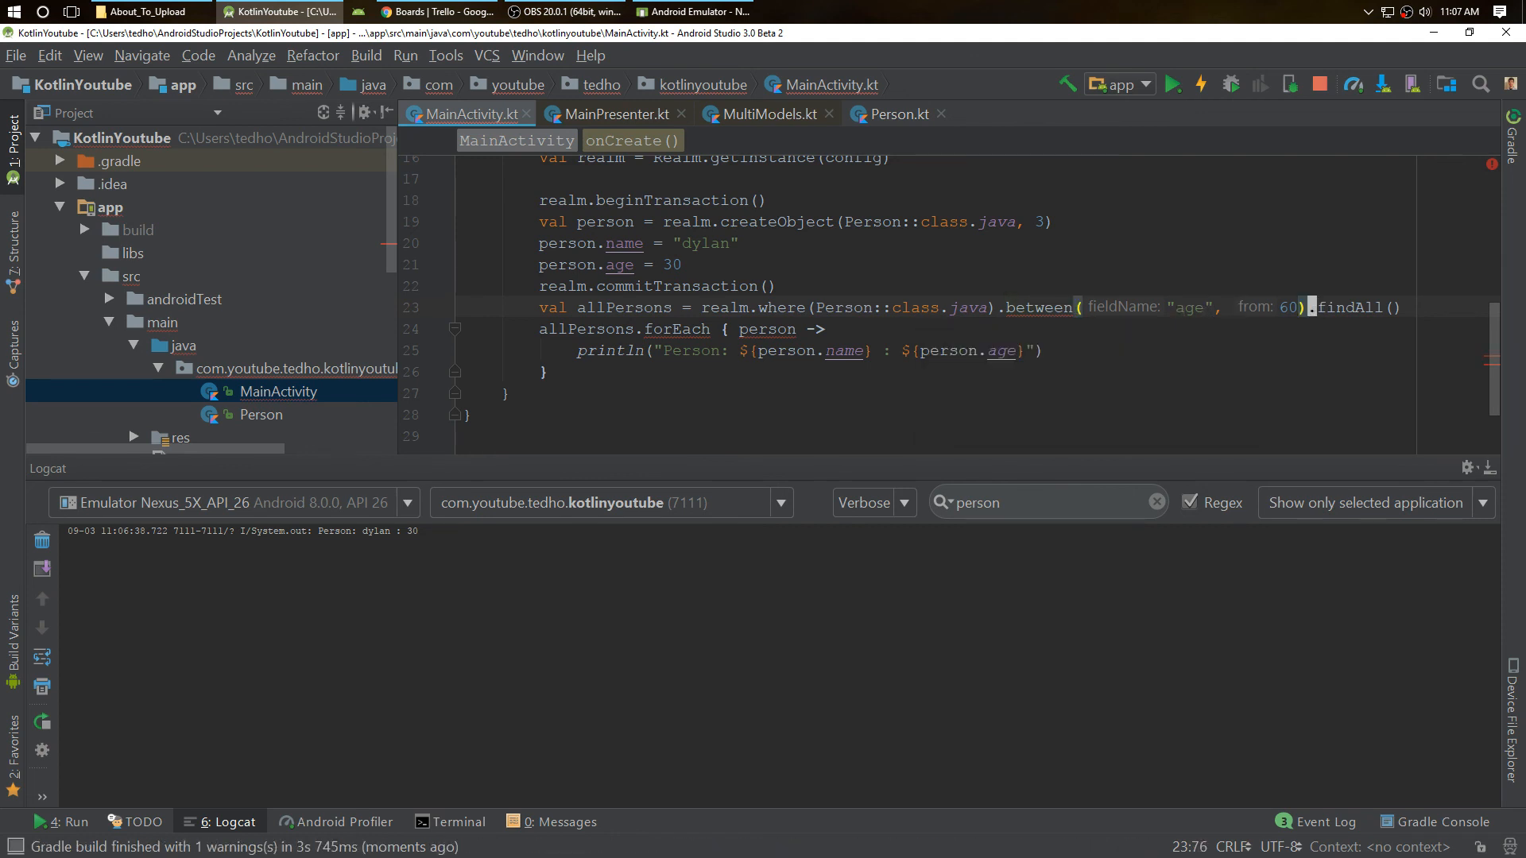
text(, to: 100)
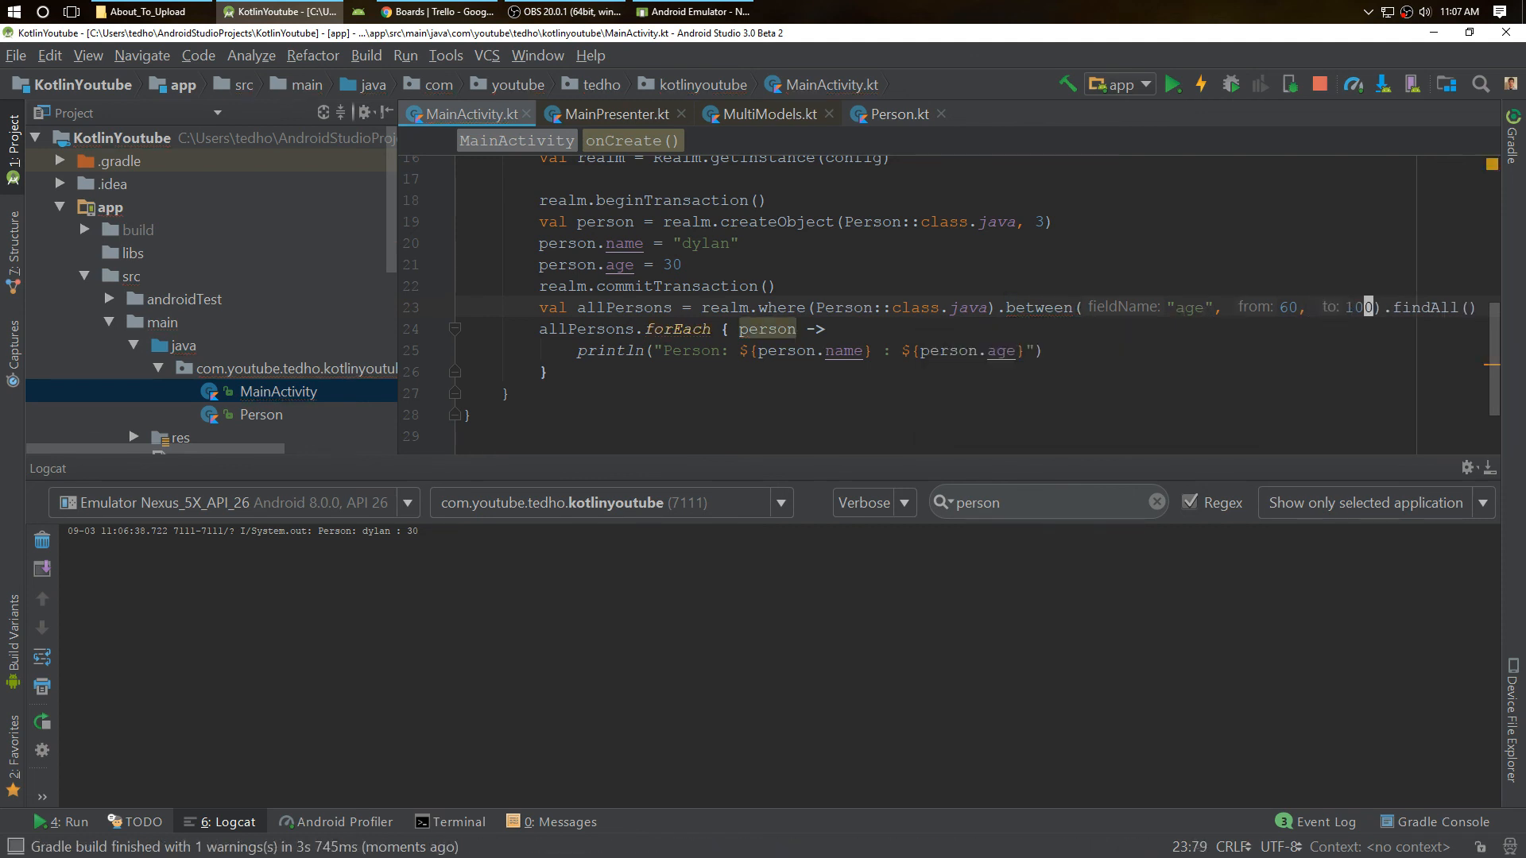